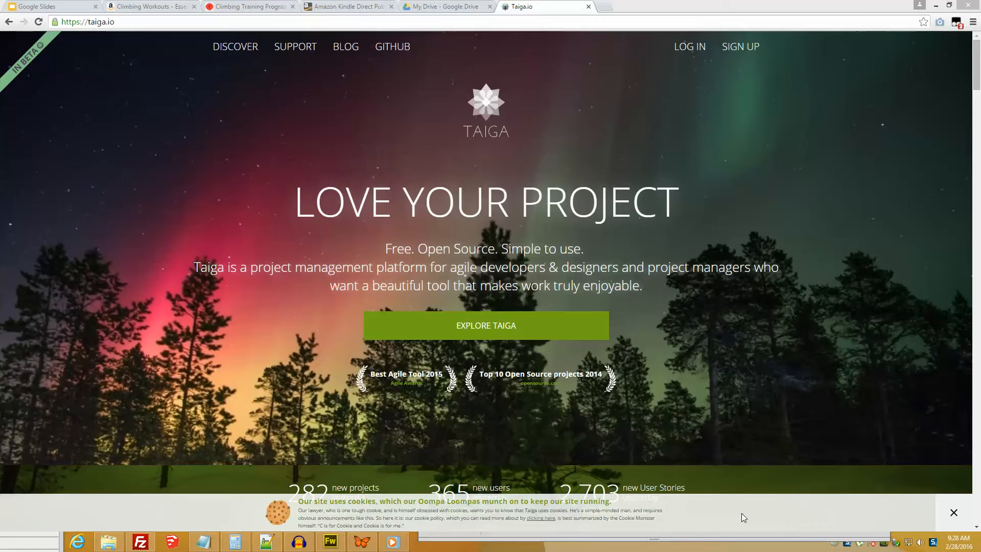
{"action": "mouse_move", "coordinate": [734, 519]}
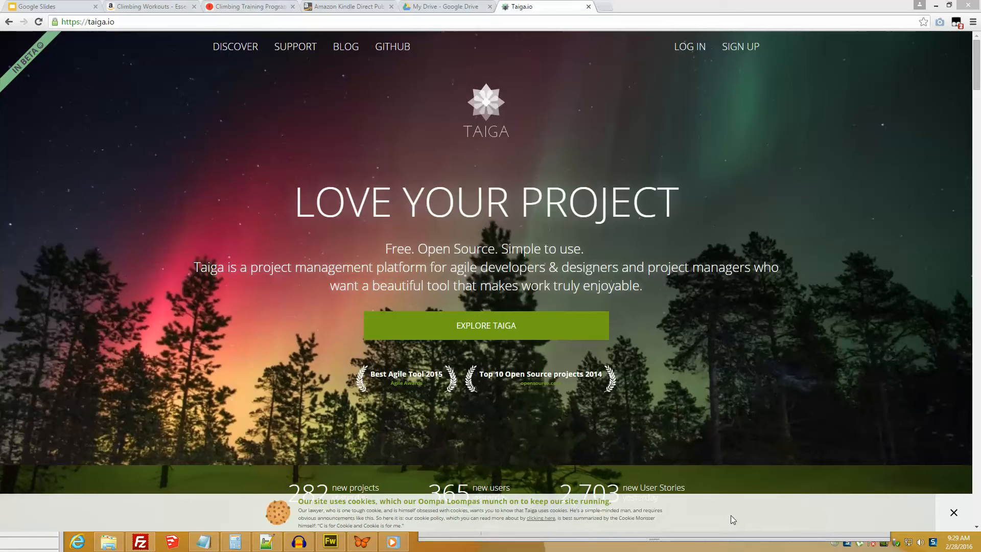
{"action": "mouse_move", "coordinate": [738, 501]}
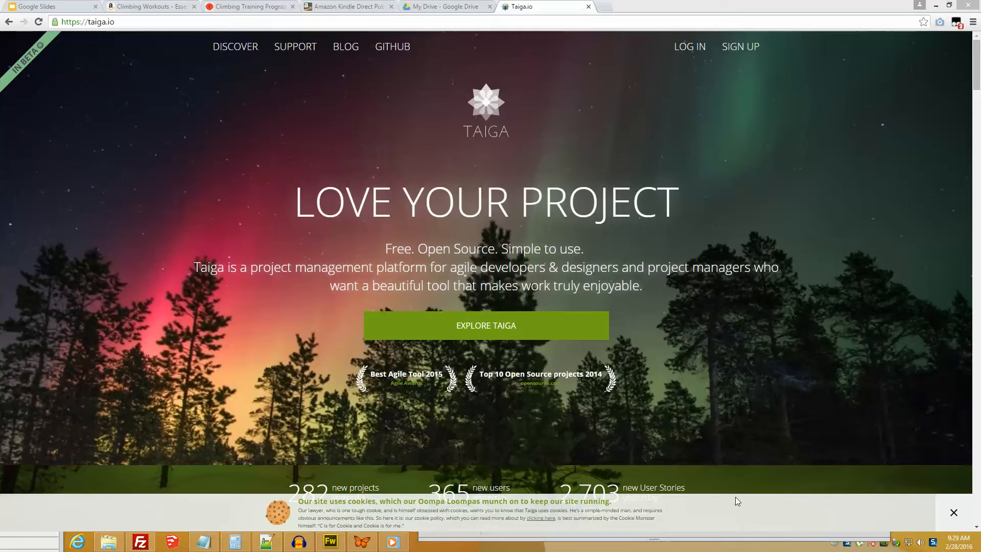
{"action": "mouse_move", "coordinate": [250, 180]}
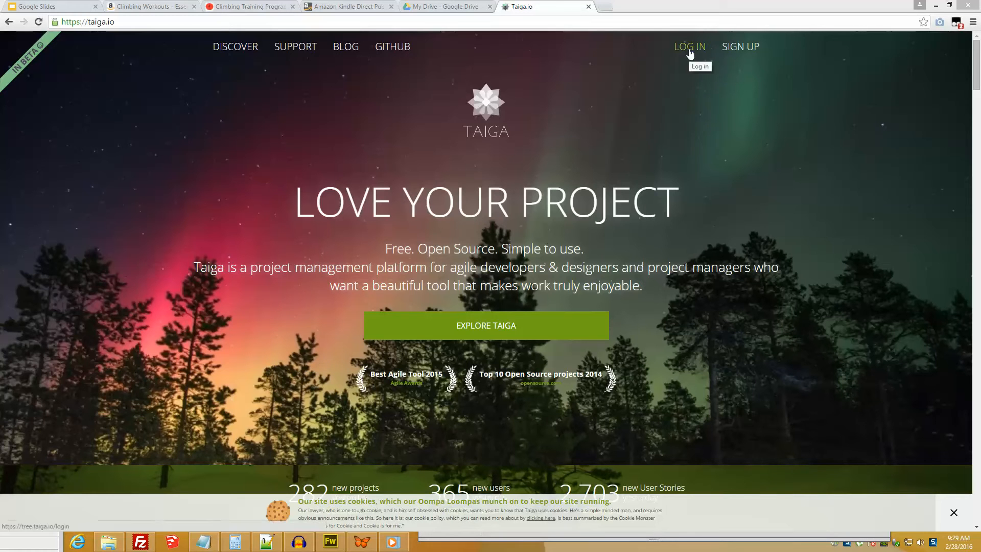
{"action": "mouse_move", "coordinate": [505, 185]}
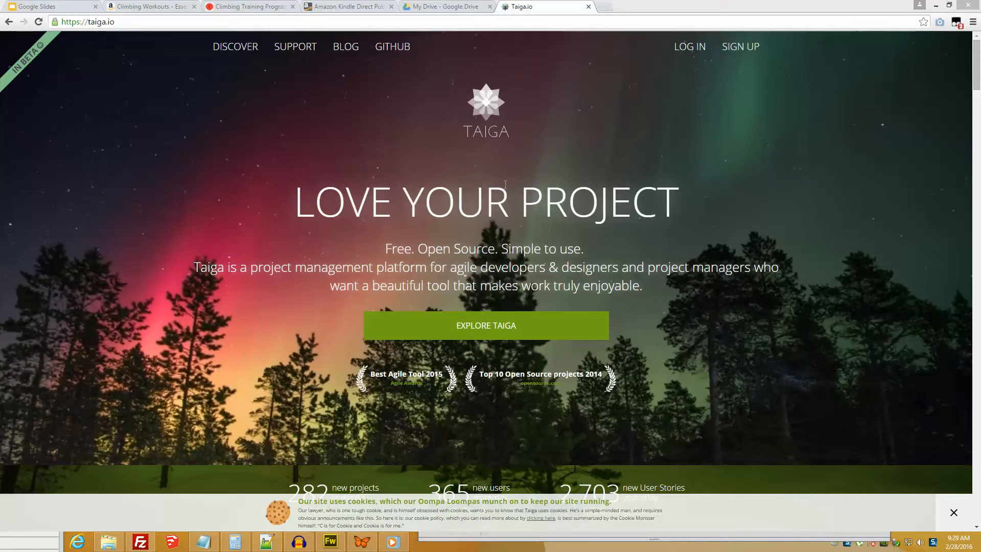
{"action": "mouse_move", "coordinate": [674, 102]}
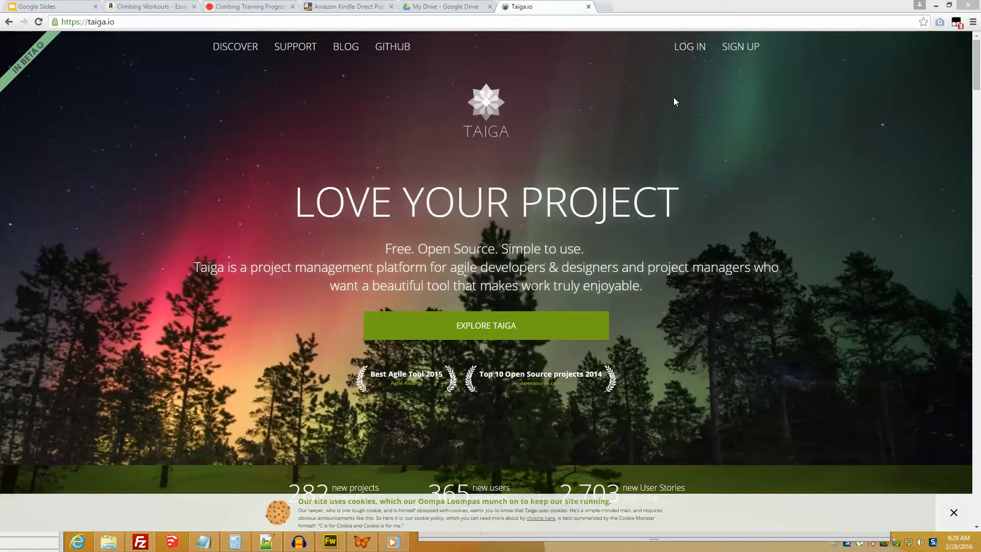
{"action": "mouse_move", "coordinate": [630, 150]}
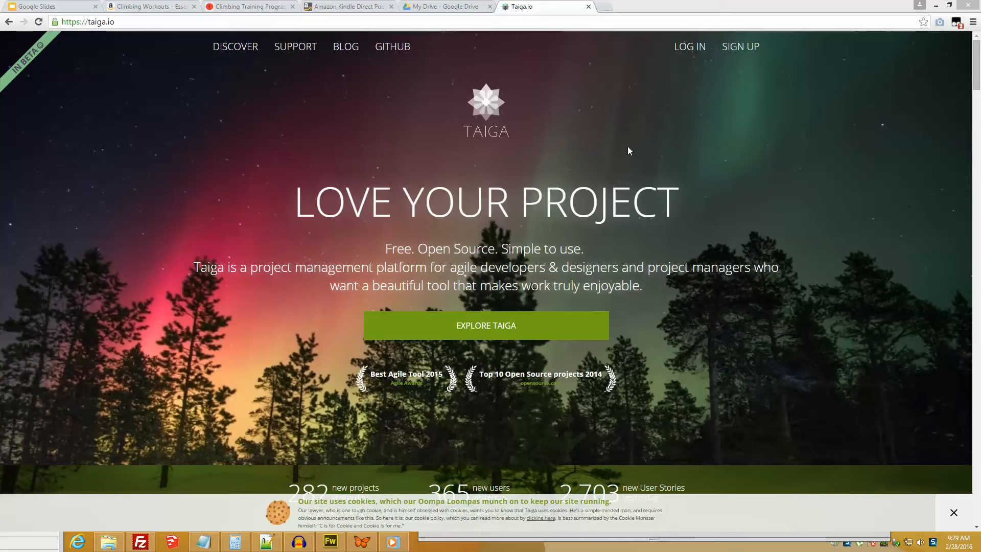
Step: Leave the taiga.io landing page for the sign-in page via LOG IN
{"action": "left_click", "coordinate": [690, 47]}
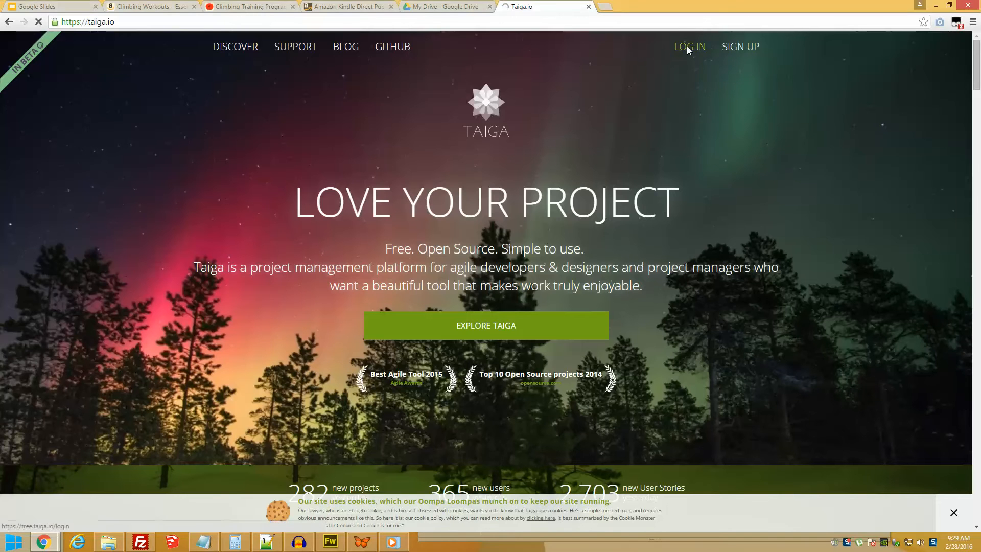
Step: Sign in with the entered username and password to reach the Projects Dashboard
{"action": "left_click", "coordinate": [691, 46]}
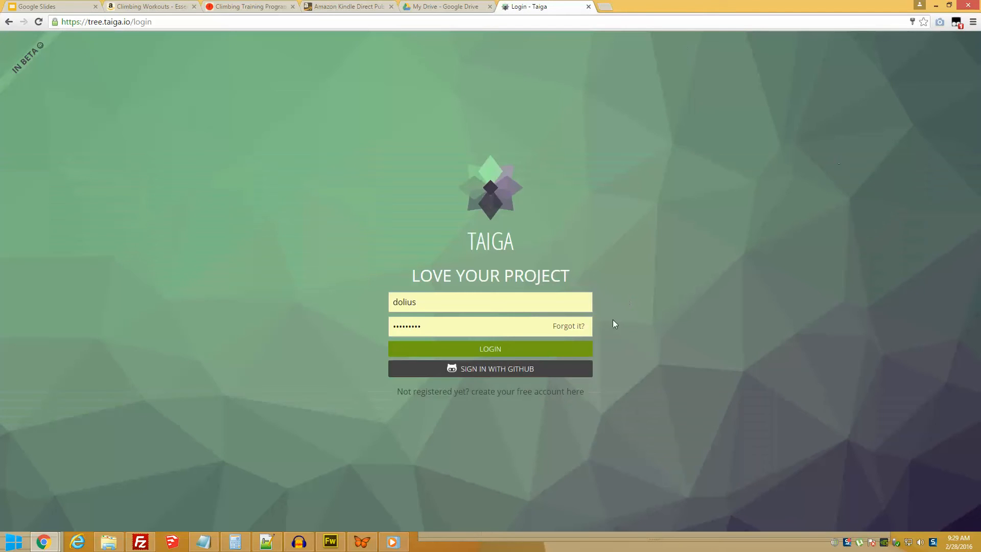
{"action": "left_click", "coordinate": [491, 349]}
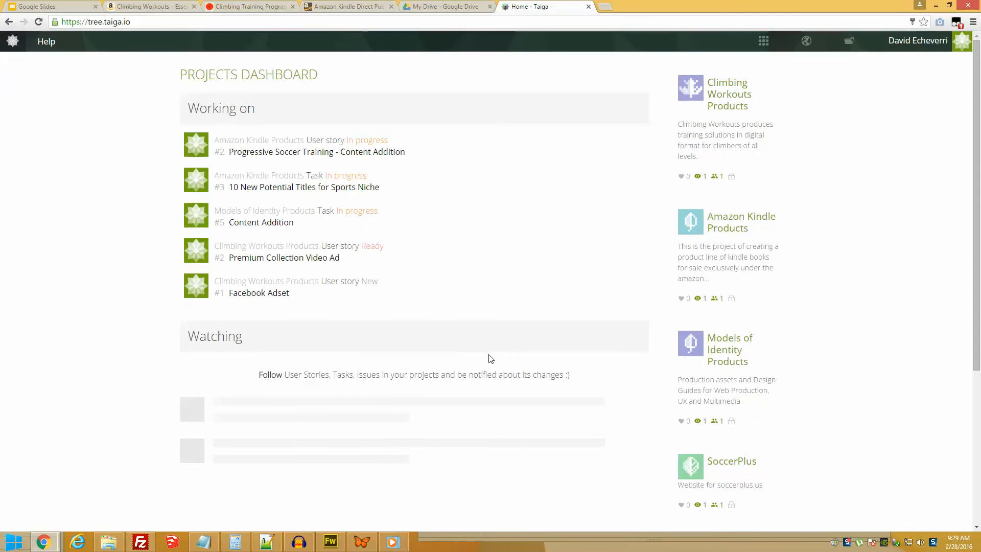
{"action": "mouse_move", "coordinate": [472, 360]}
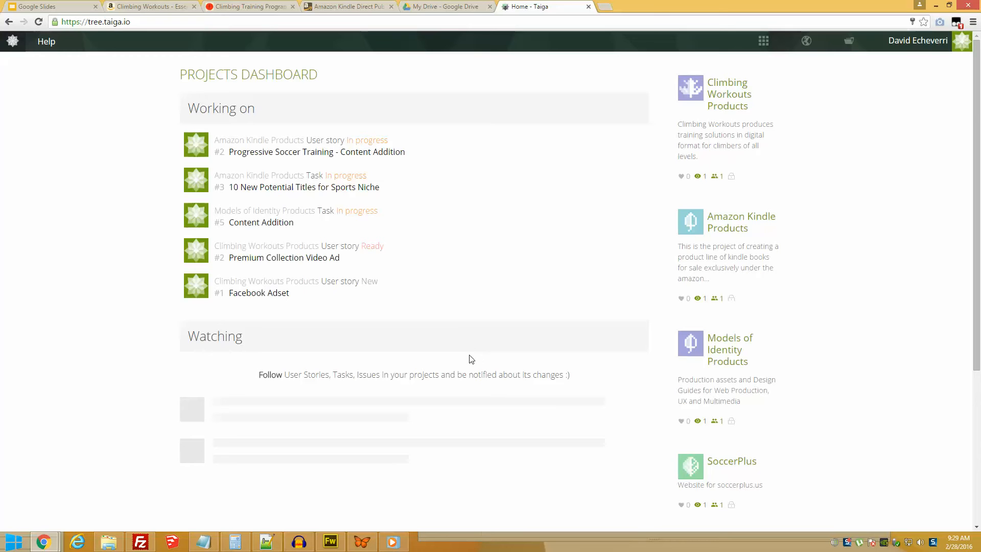
{"action": "mouse_move", "coordinate": [474, 346]}
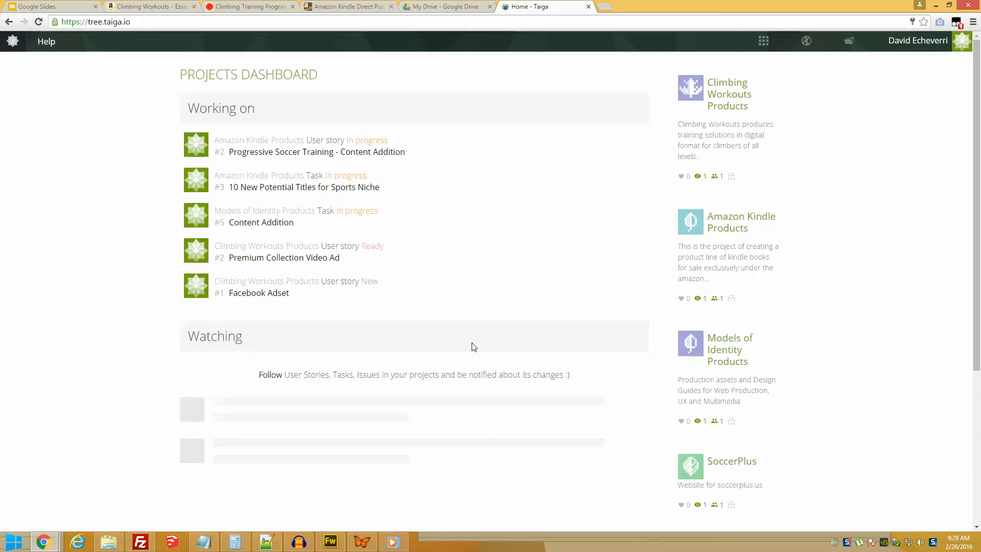
{"action": "mouse_move", "coordinate": [554, 191]}
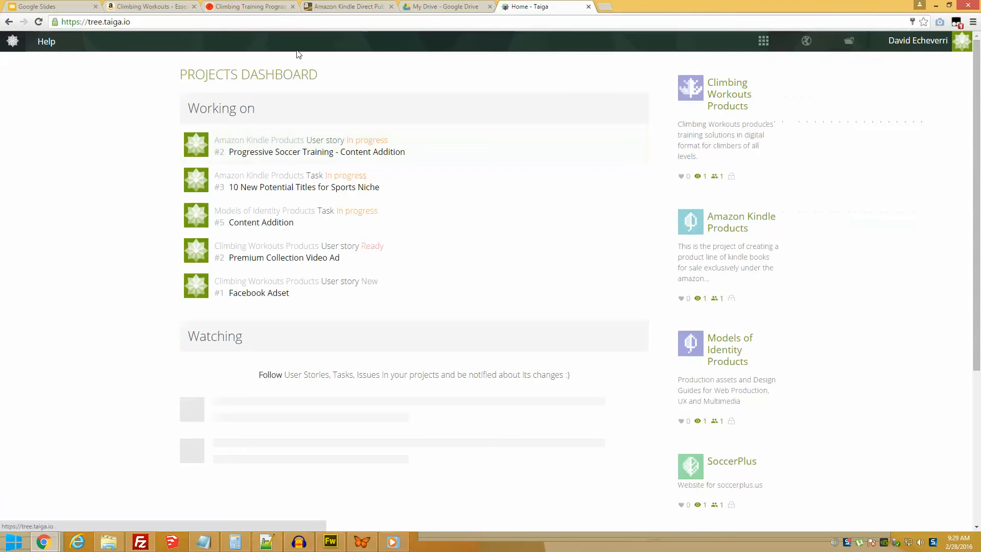
Step: Switch to the Climbing Workouts Products project from the top-bar projects list
{"action": "left_click", "coordinate": [848, 41]}
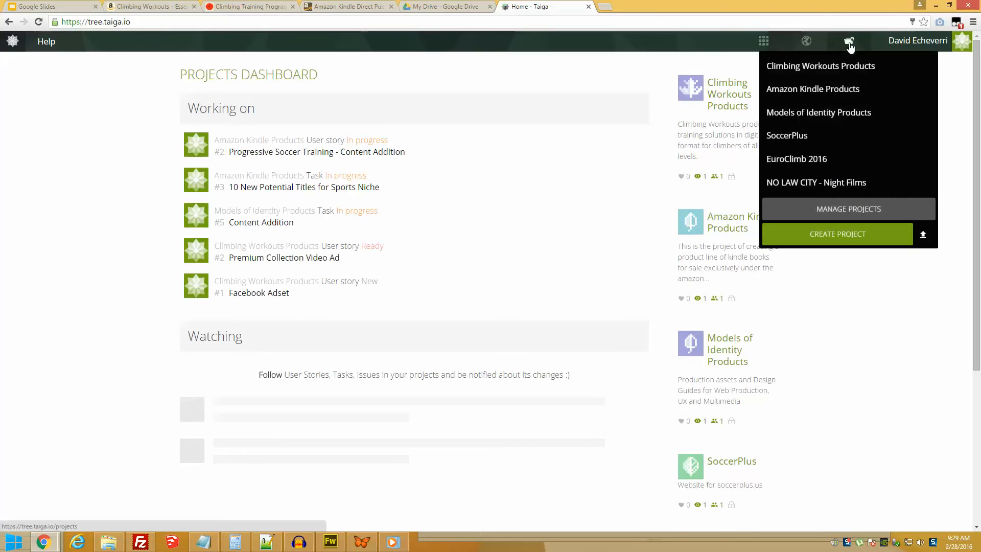
{"action": "mouse_move", "coordinate": [836, 234]}
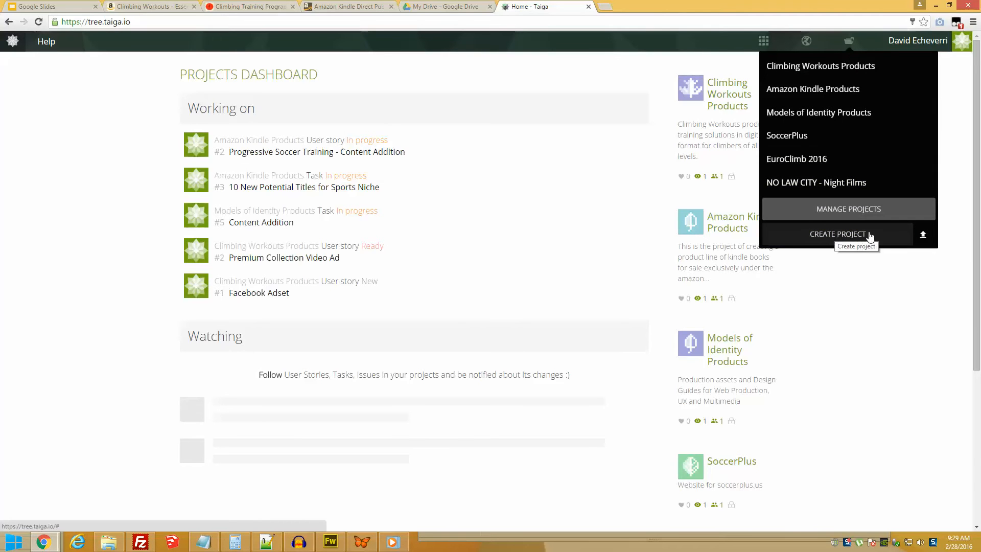
{"action": "mouse_move", "coordinate": [820, 82]}
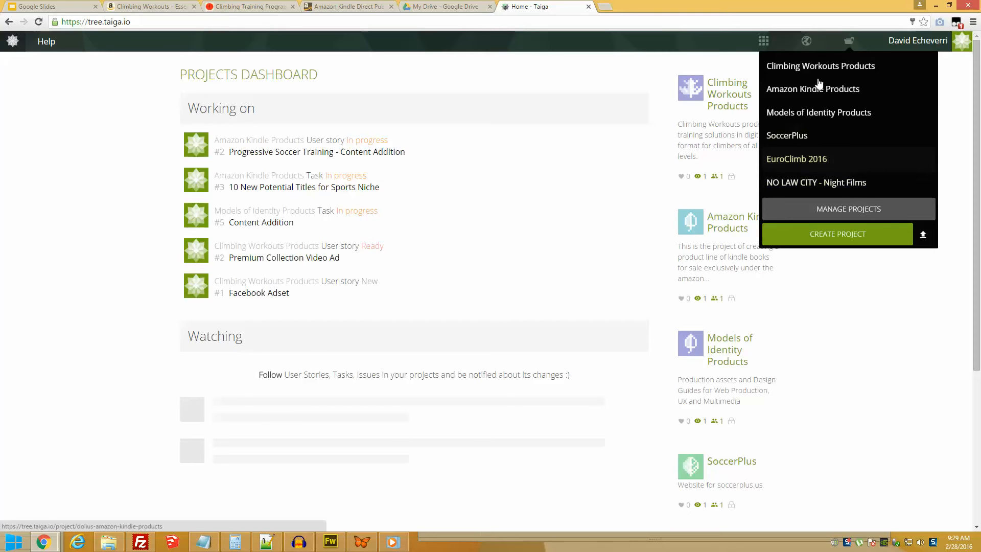
{"action": "mouse_move", "coordinate": [806, 72]}
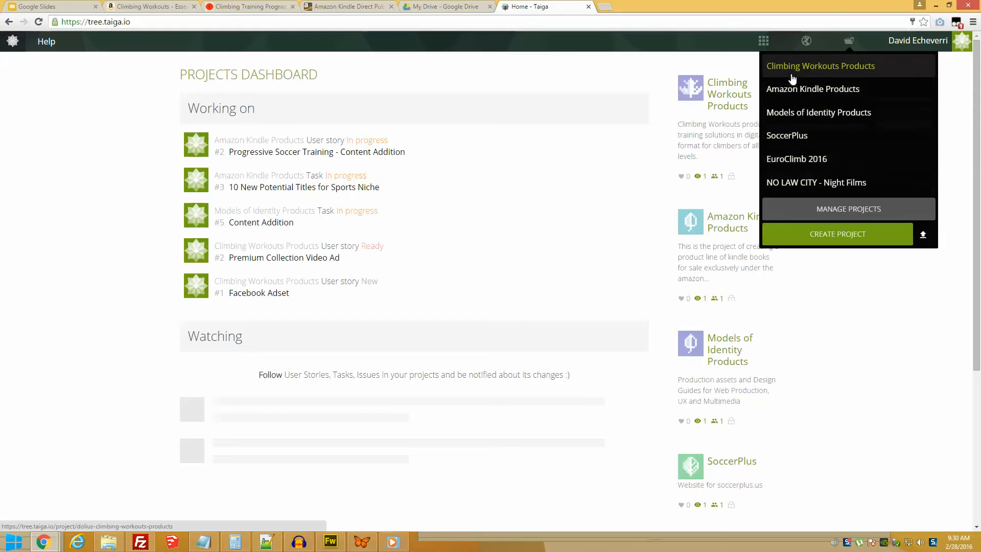
{"action": "mouse_move", "coordinate": [801, 165]}
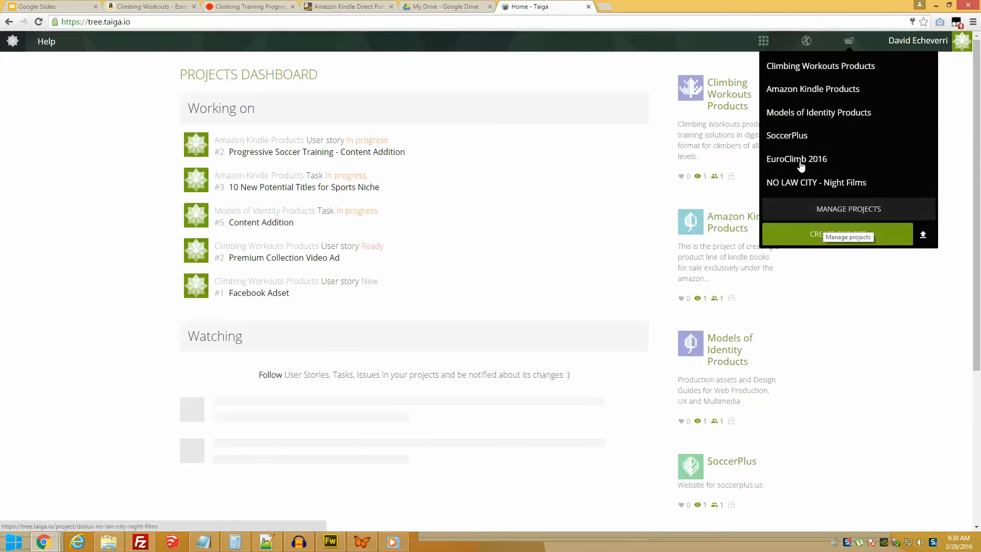
{"action": "mouse_move", "coordinate": [801, 151]}
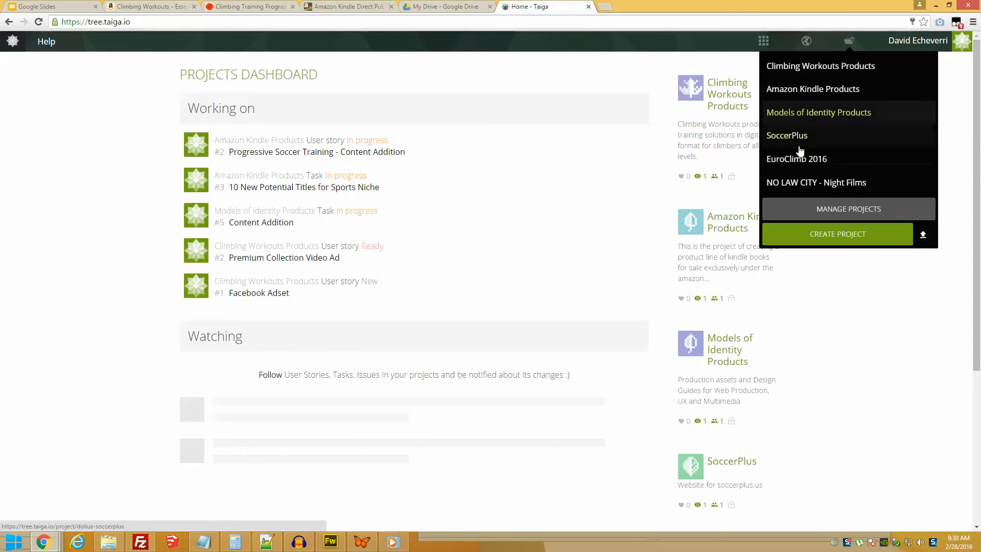
{"action": "mouse_move", "coordinate": [800, 118]}
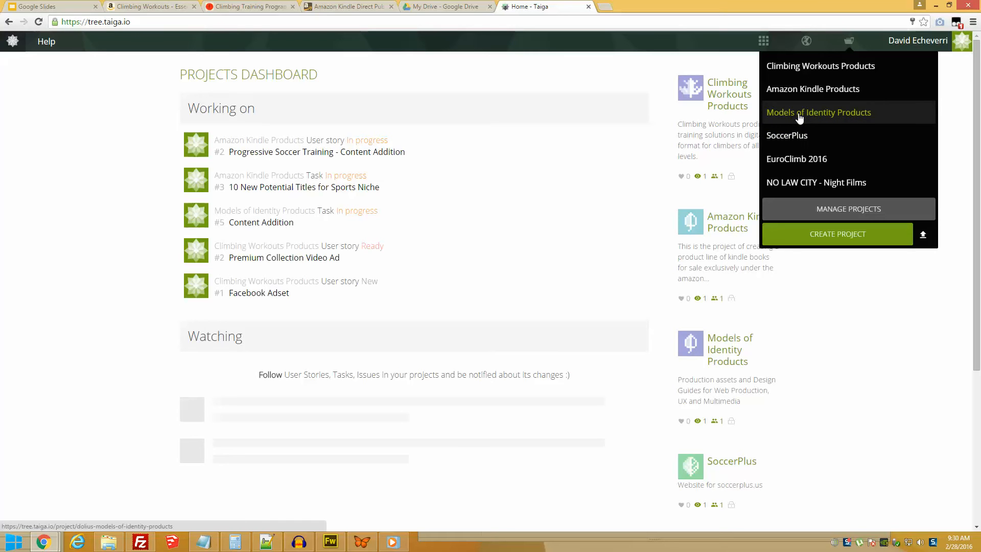
{"action": "left_click", "coordinate": [821, 65]}
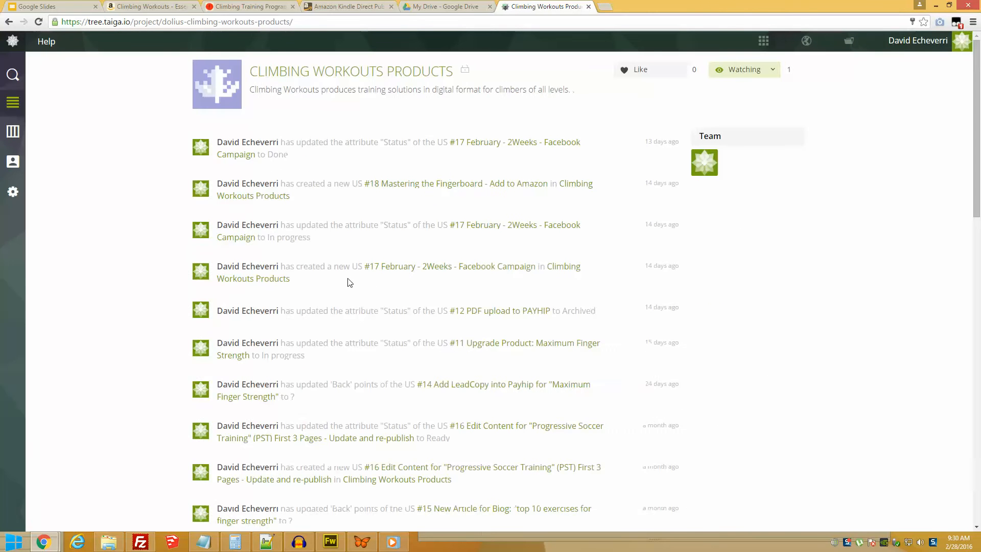
{"action": "mouse_move", "coordinate": [13, 130]}
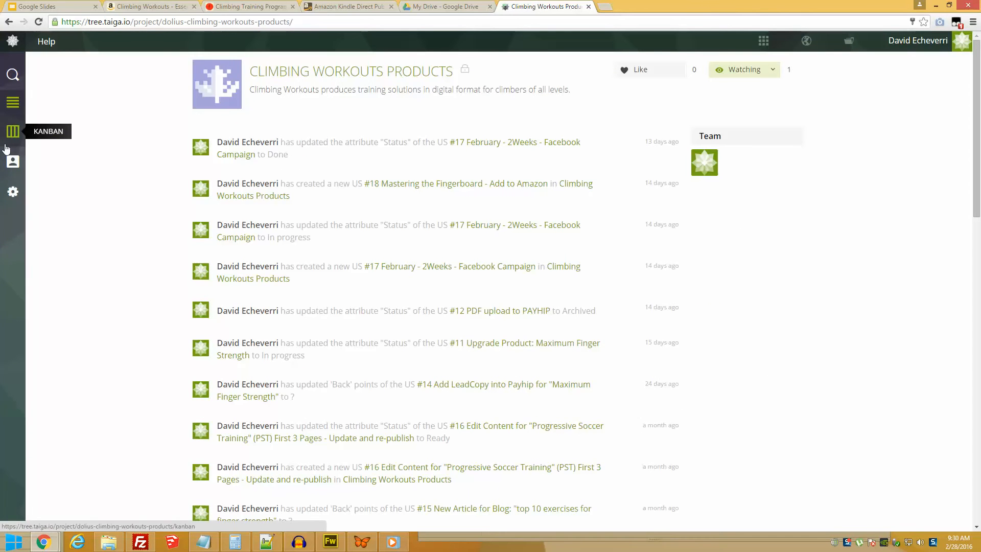
{"action": "left_click", "coordinate": [13, 131]}
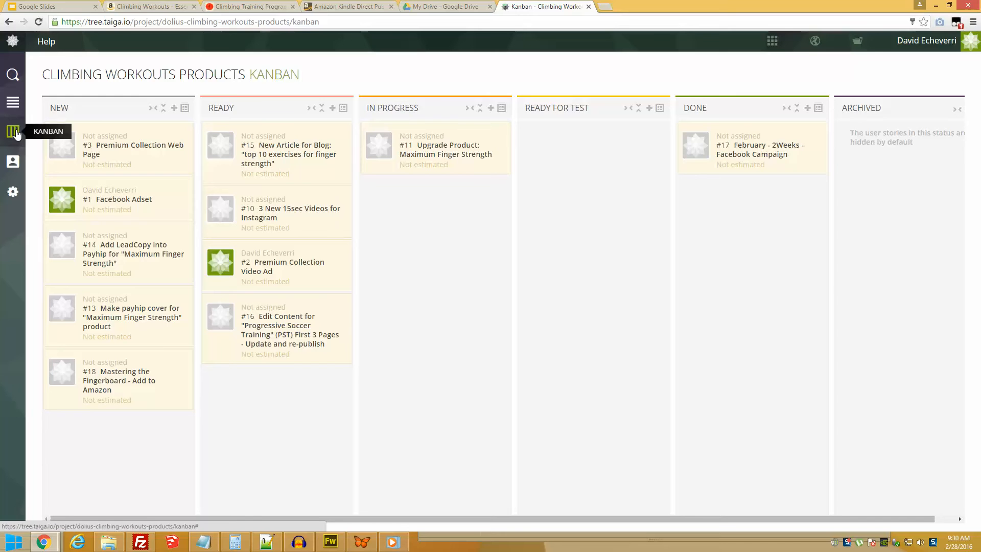
{"action": "mouse_move", "coordinate": [178, 105]}
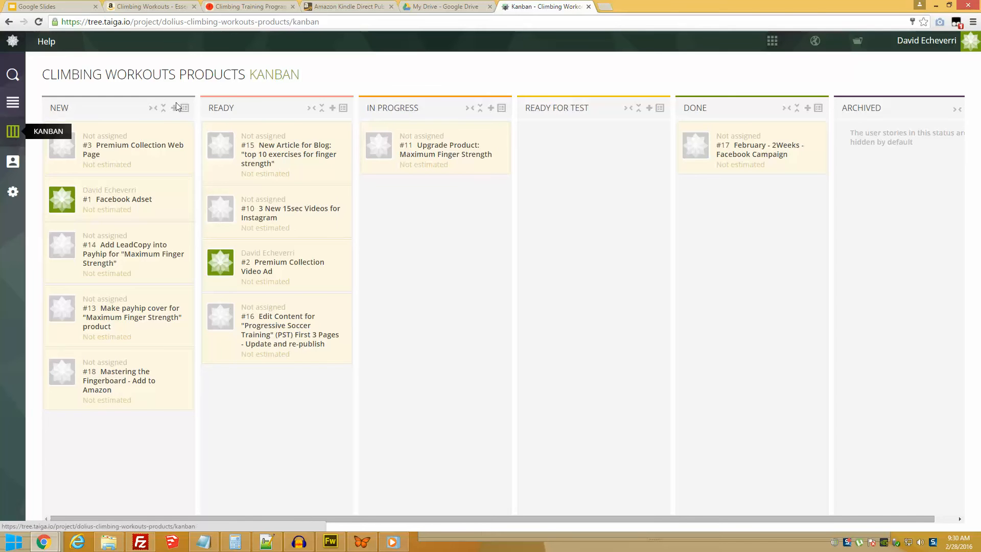
{"action": "mouse_move", "coordinate": [299, 141]}
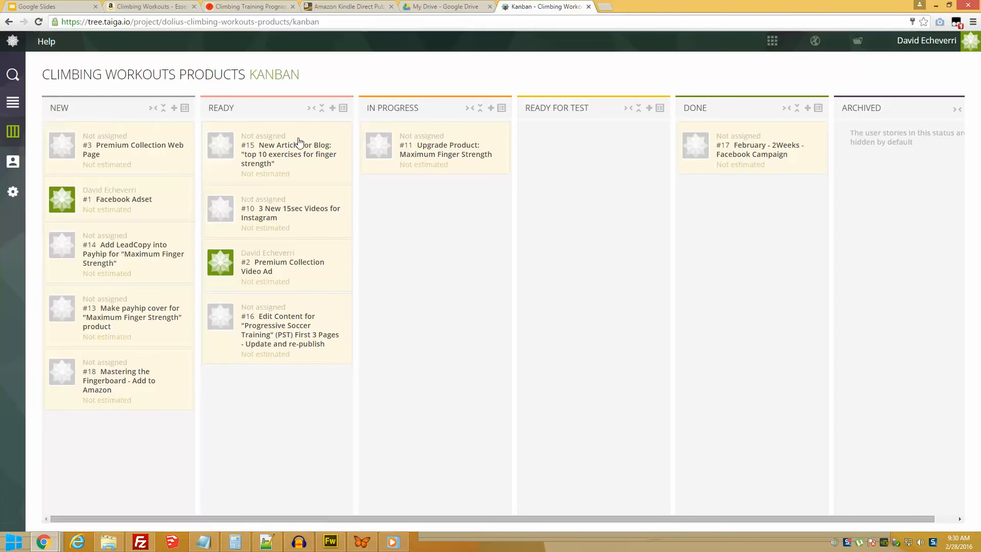
{"action": "mouse_move", "coordinate": [348, 90]}
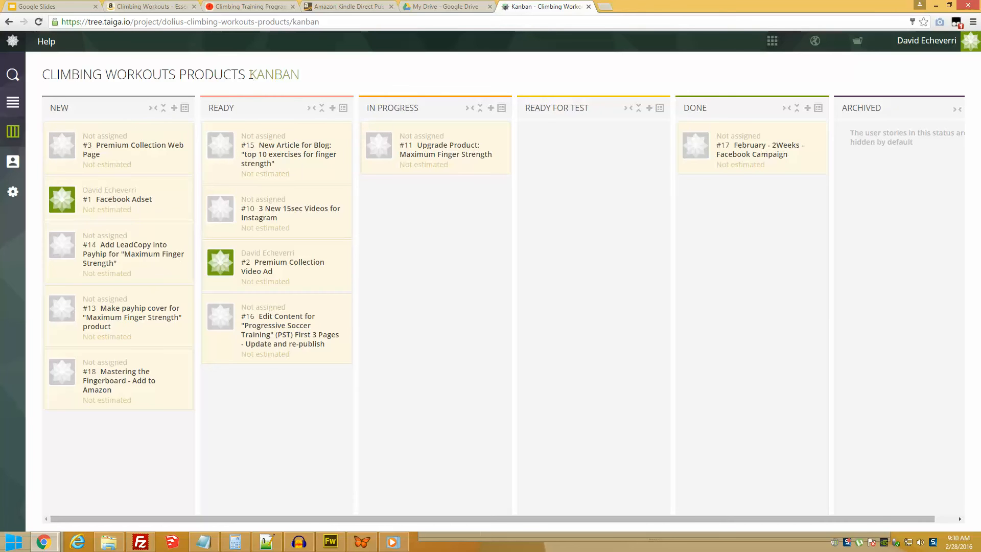
{"action": "mouse_move", "coordinate": [104, 117]}
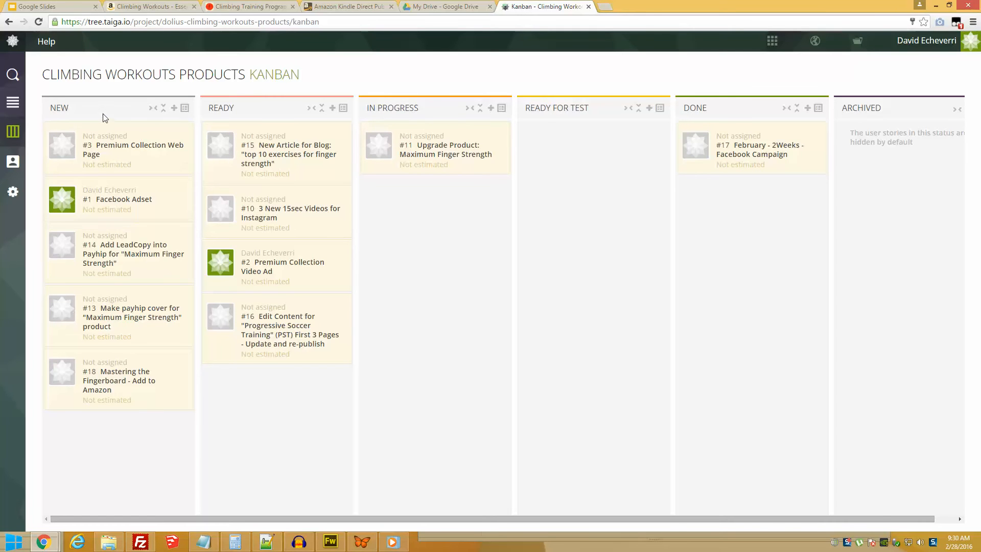
{"action": "mouse_move", "coordinate": [116, 159]}
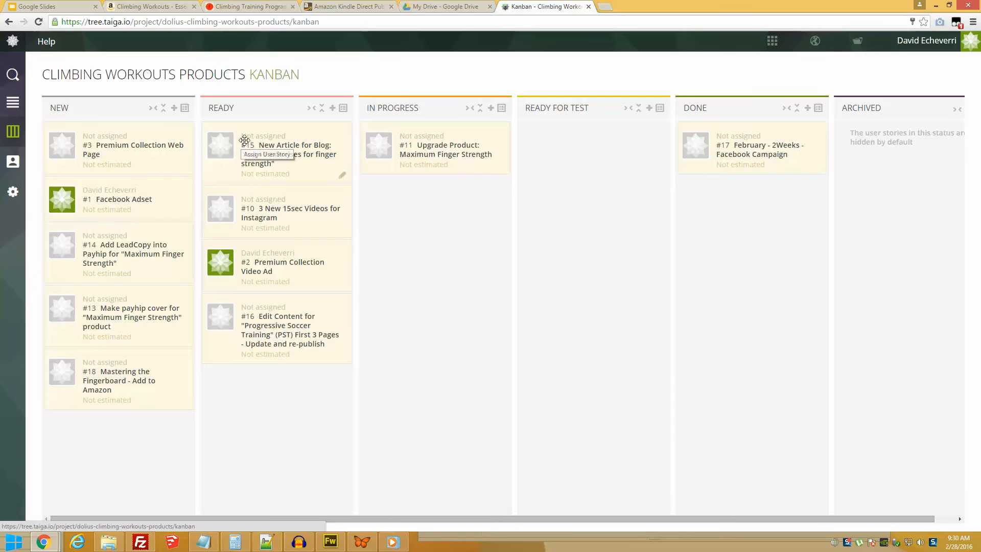
{"action": "mouse_move", "coordinate": [276, 160]}
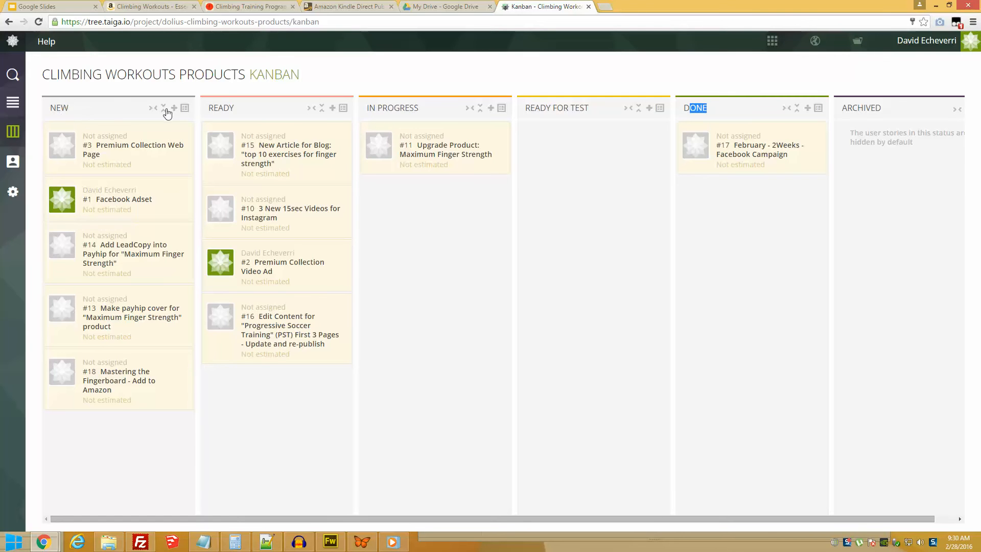
Step: Start a new story in New with subject 'correct error in table of contents'
{"action": "left_click", "coordinate": [172, 109]}
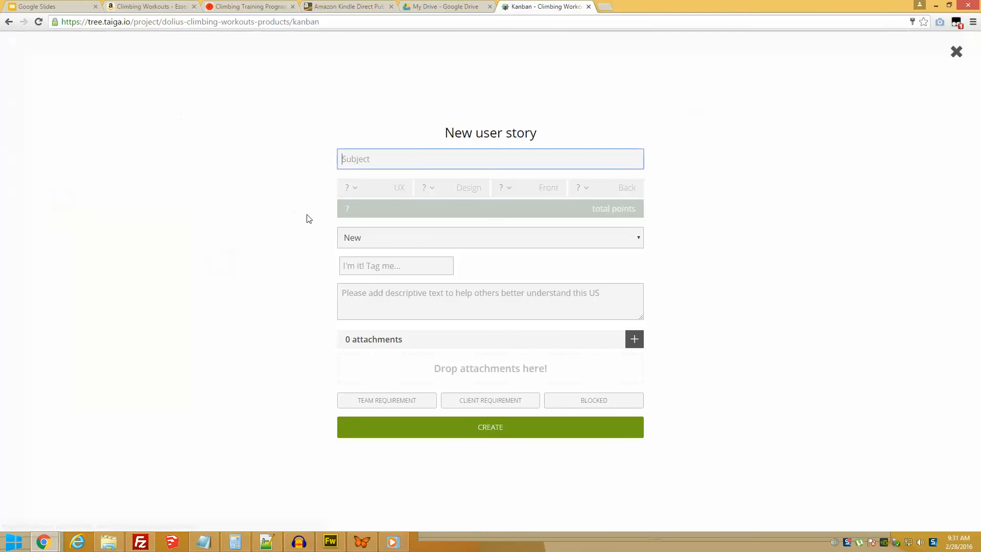
{"action": "left_click", "coordinate": [491, 158]}
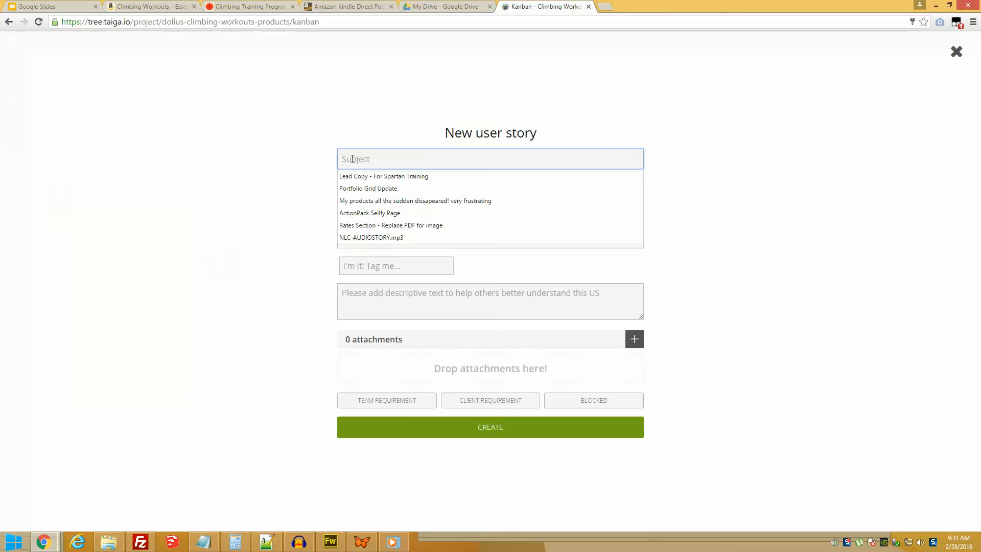
{"action": "type", "text": "correct"}
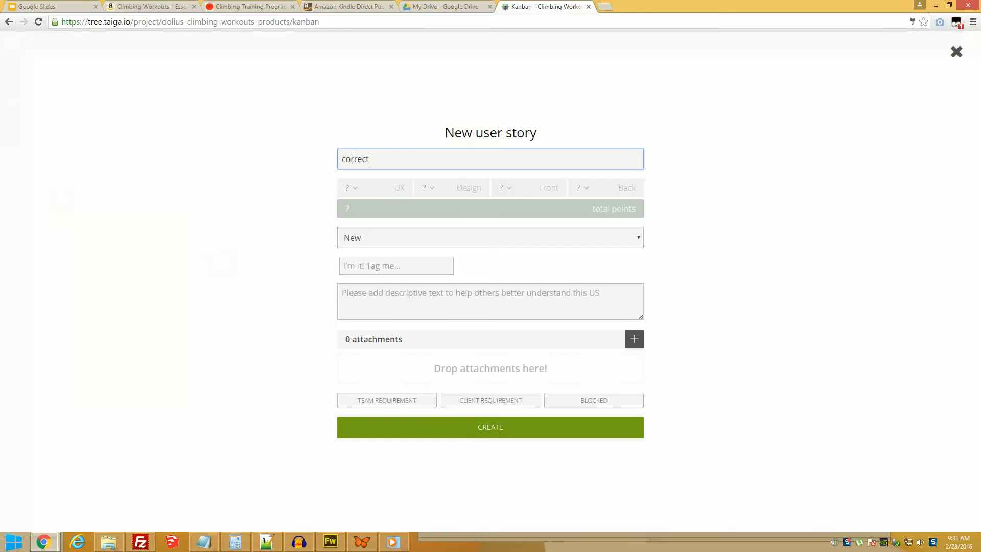
{"action": "type", "text": "table of contents"}
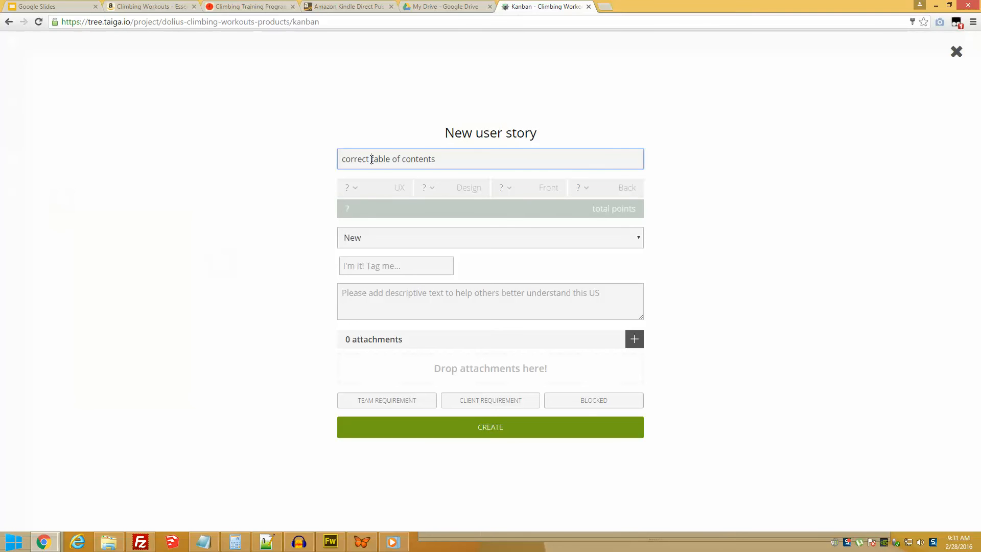
{"action": "type", "text": "error"}
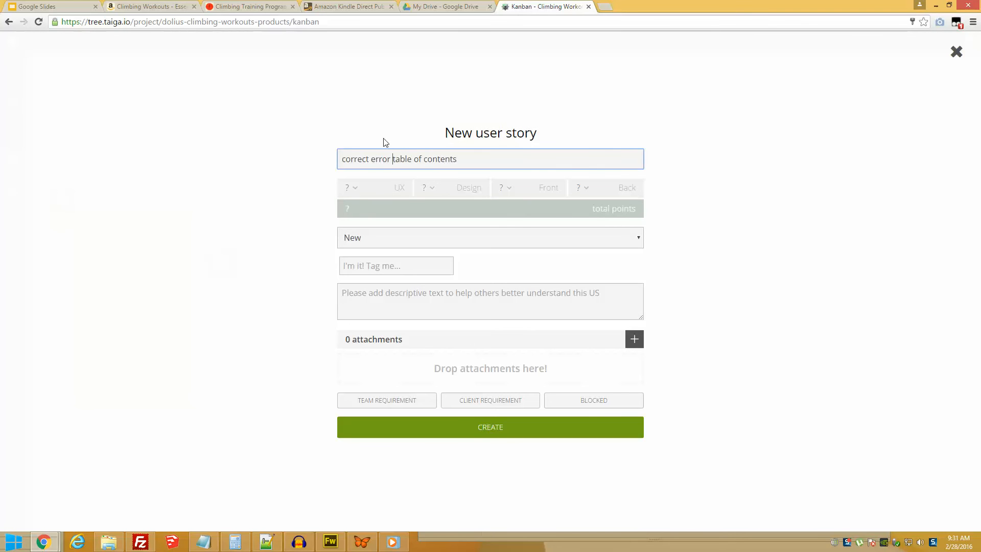
{"action": "type", "text": "in"}
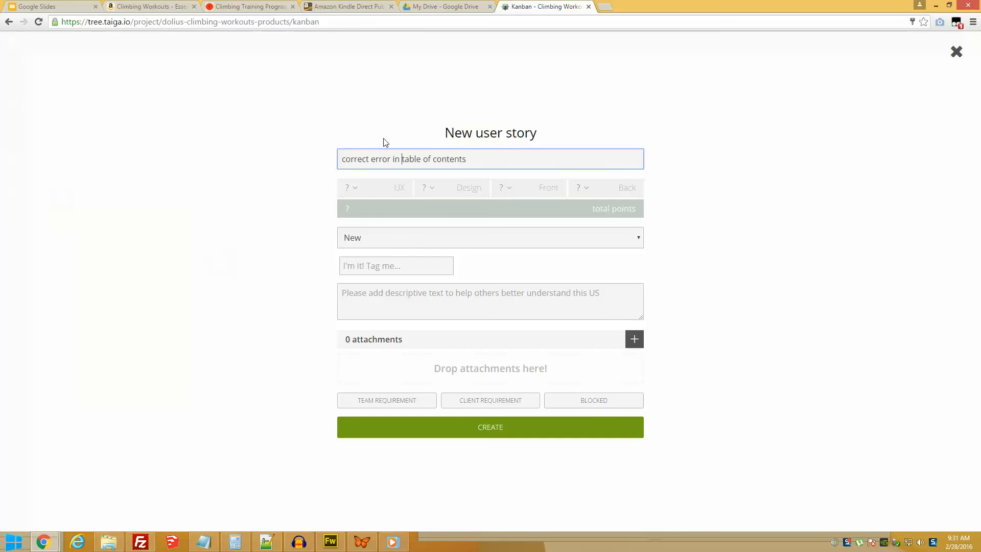
Step: Describe it as a series of mistakes on the content table and create story #19
{"action": "left_click", "coordinate": [491, 301]}
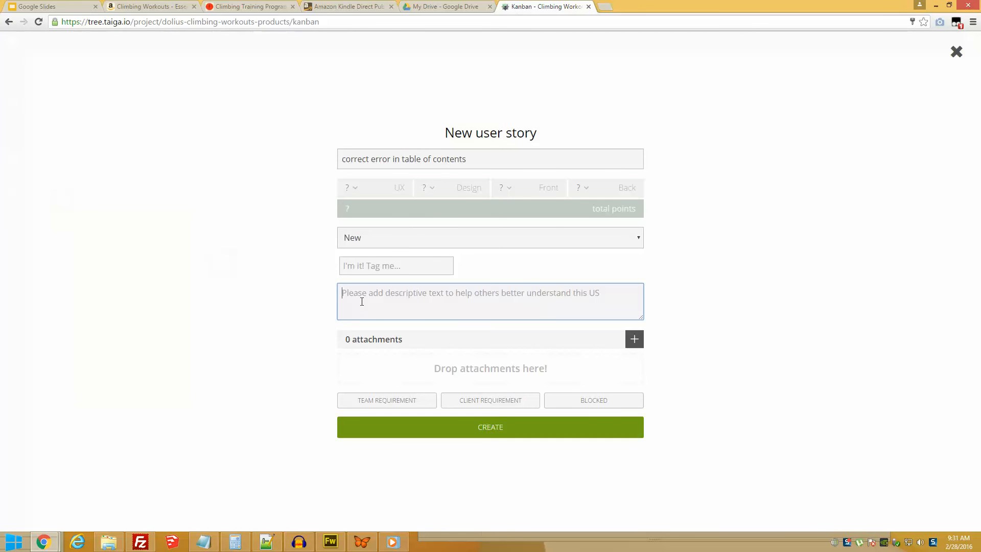
{"action": "type", "text": "there is a"}
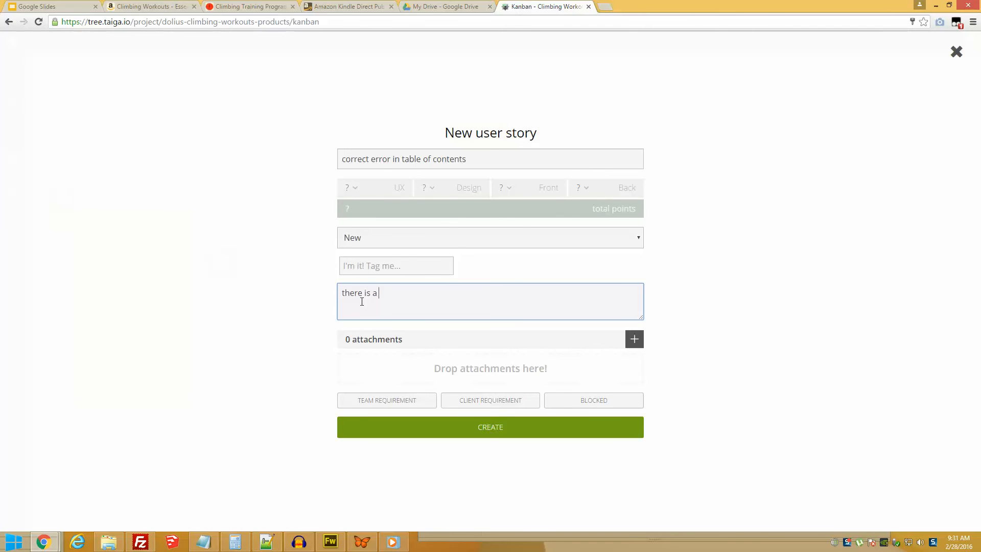
{"action": "type", "text": "series"}
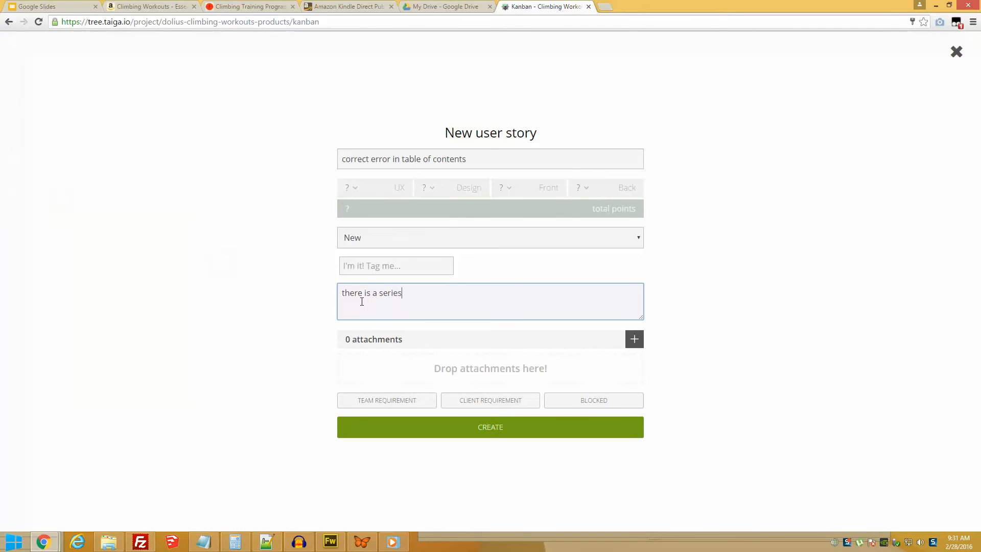
{"action": "type", "text": "of mistakes on"}
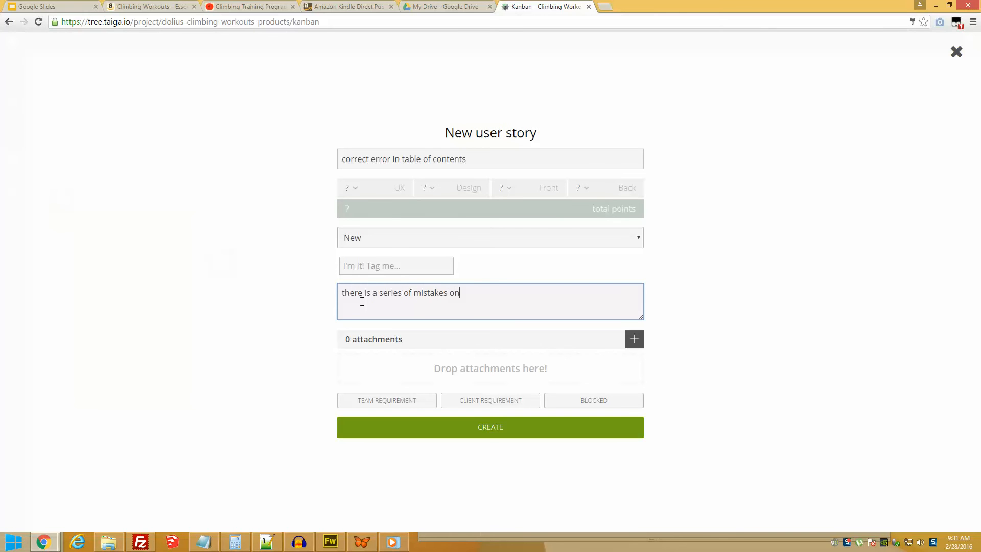
{"action": "type", "text": "the cove"}
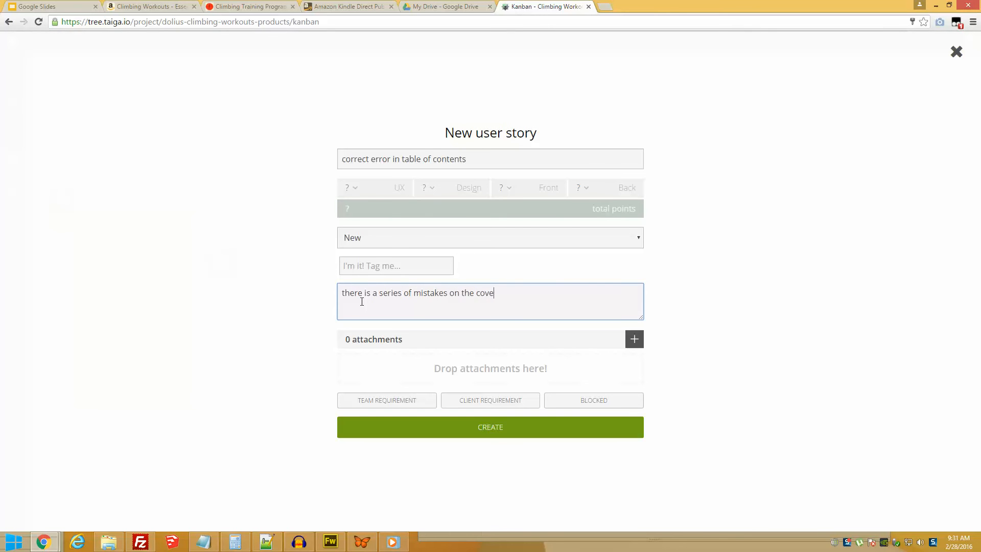
{"action": "key", "text": "BackSpace"}
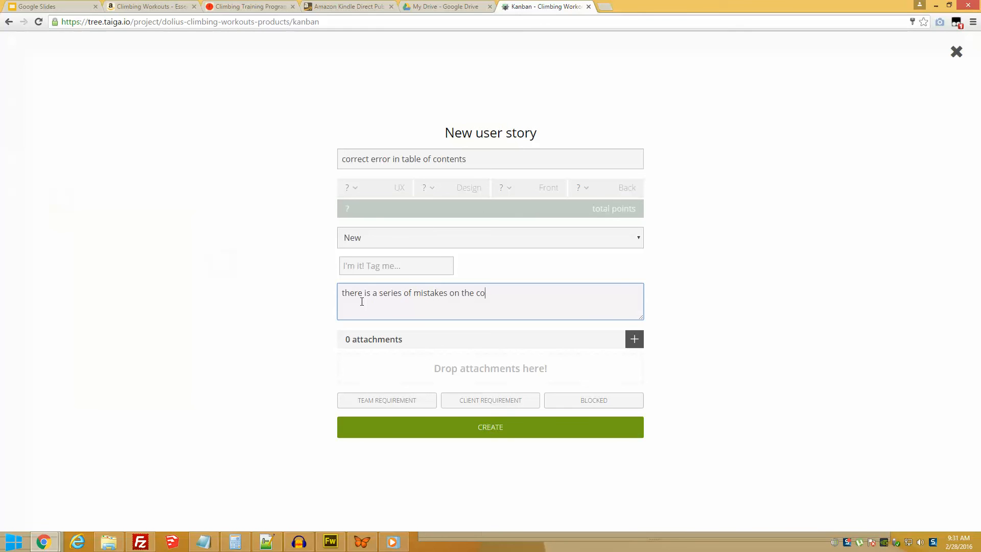
{"action": "type", "text": "ntent table"}
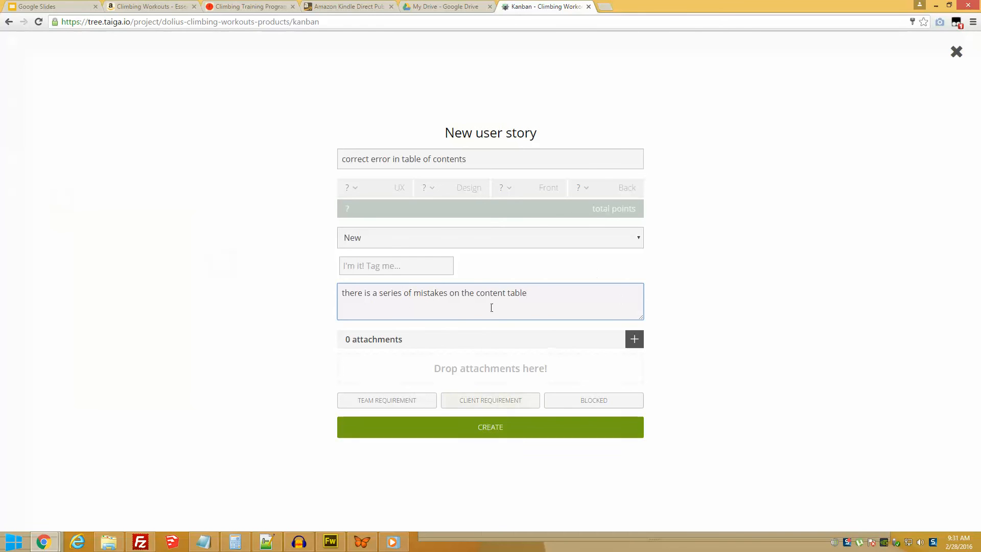
{"action": "mouse_move", "coordinate": [406, 393]}
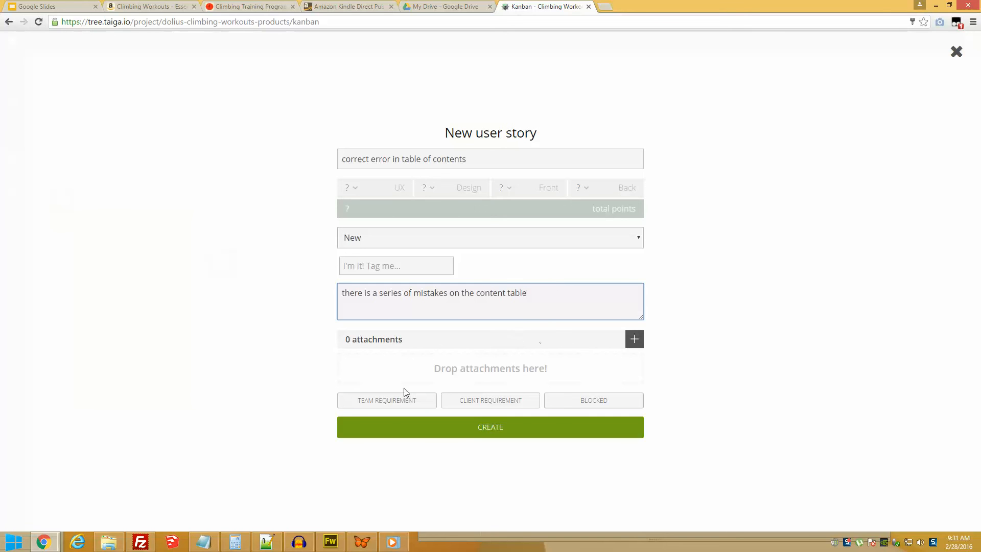
{"action": "mouse_move", "coordinate": [634, 338]}
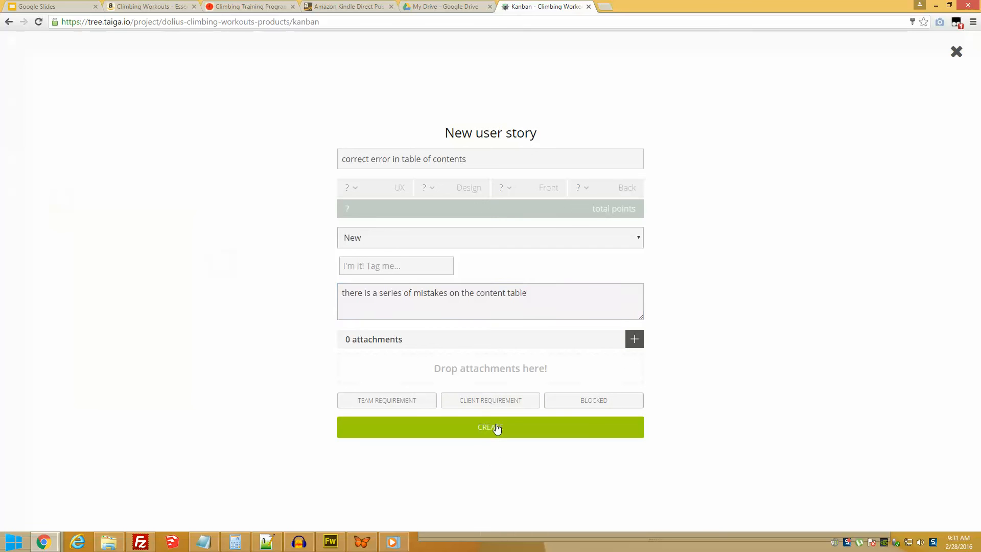
{"action": "left_click", "coordinate": [491, 427]}
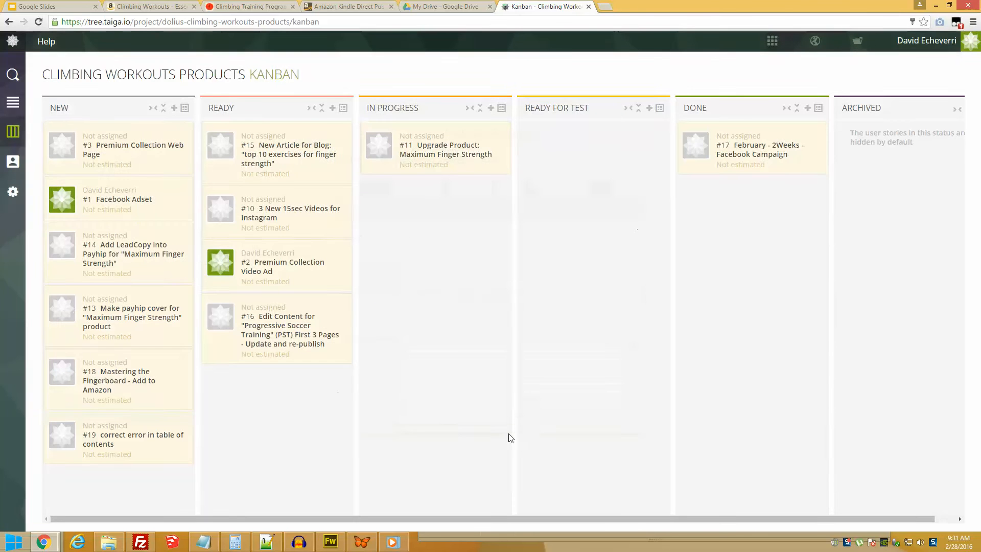
{"action": "mouse_move", "coordinate": [175, 237]}
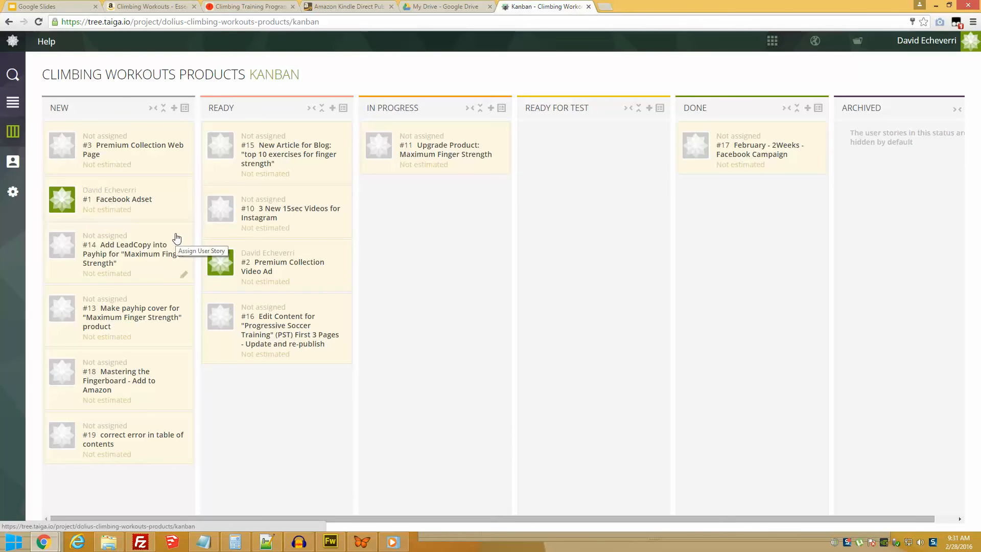
{"action": "mouse_move", "coordinate": [407, 205]}
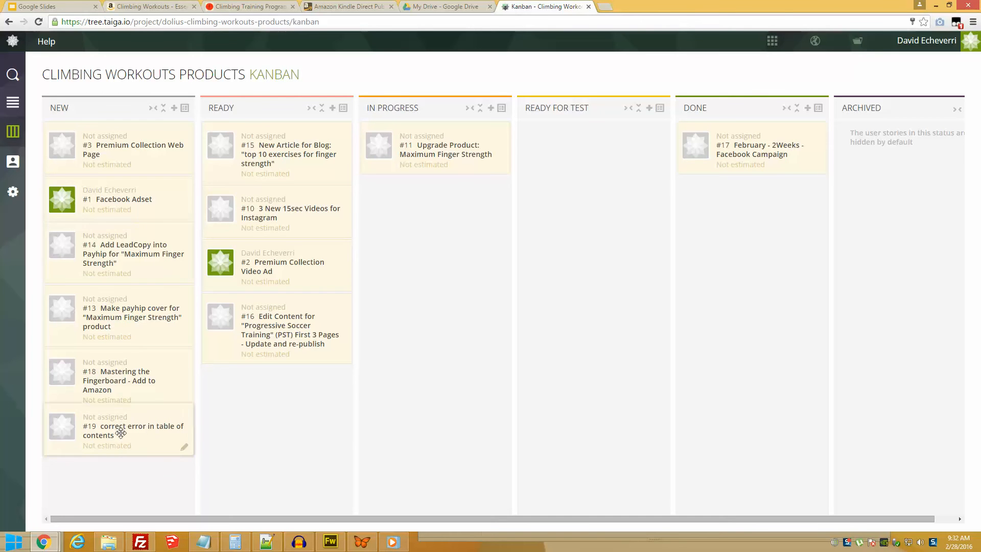
Step: Drag story #19 from Ready into In Progress and onward to Archived
{"action": "left_click_drag", "start_coordinate": [119, 430], "coordinate": [132, 235]}
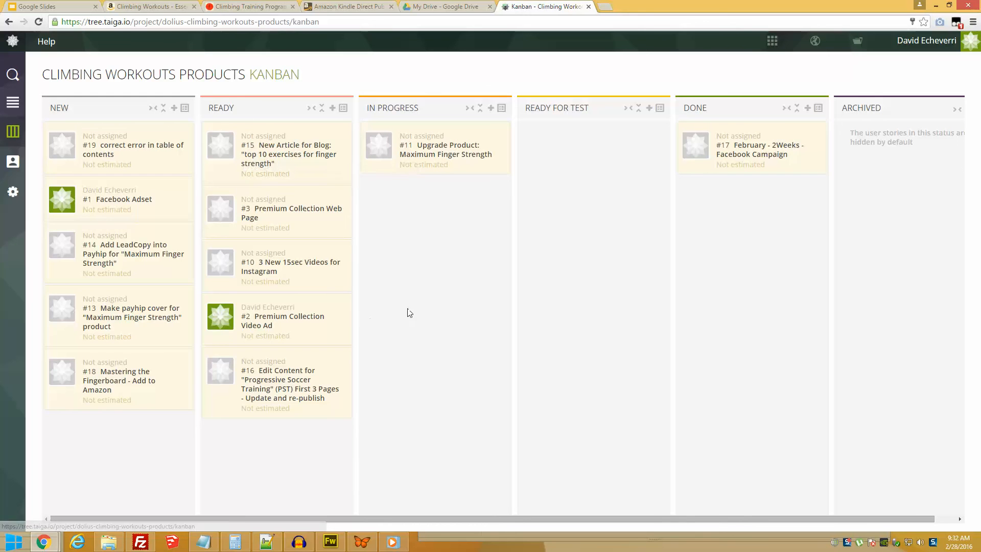
{"action": "mouse_move", "coordinate": [335, 288]}
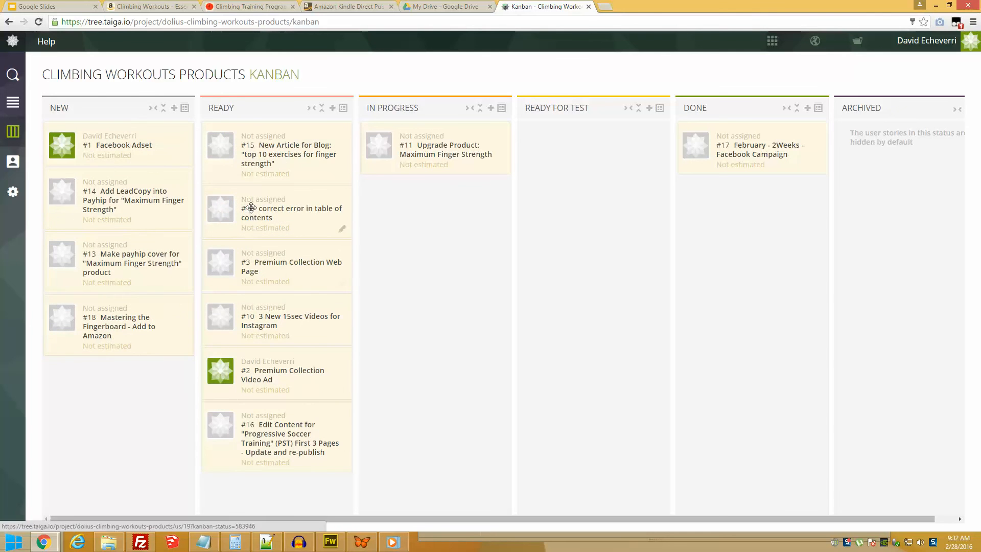
{"action": "left_click_drag", "start_coordinate": [275, 212], "coordinate": [450, 200]}
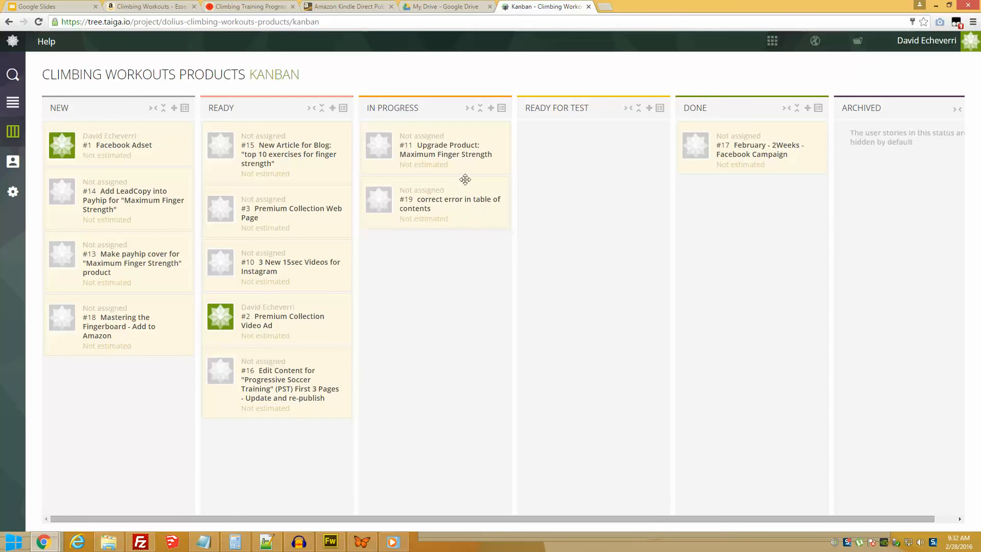
{"action": "left_click_drag", "start_coordinate": [435, 204], "coordinate": [582, 168]}
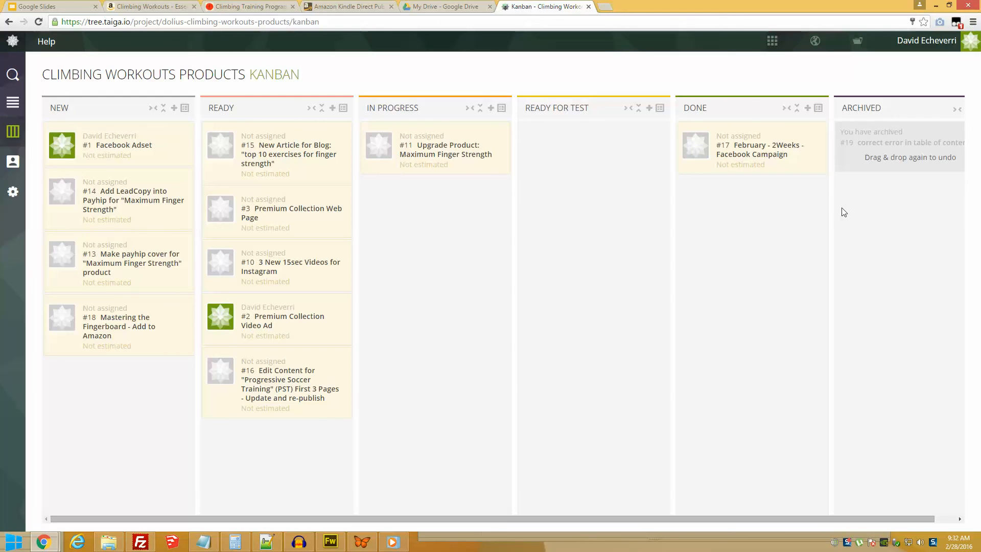
{"action": "mouse_move", "coordinate": [830, 209]}
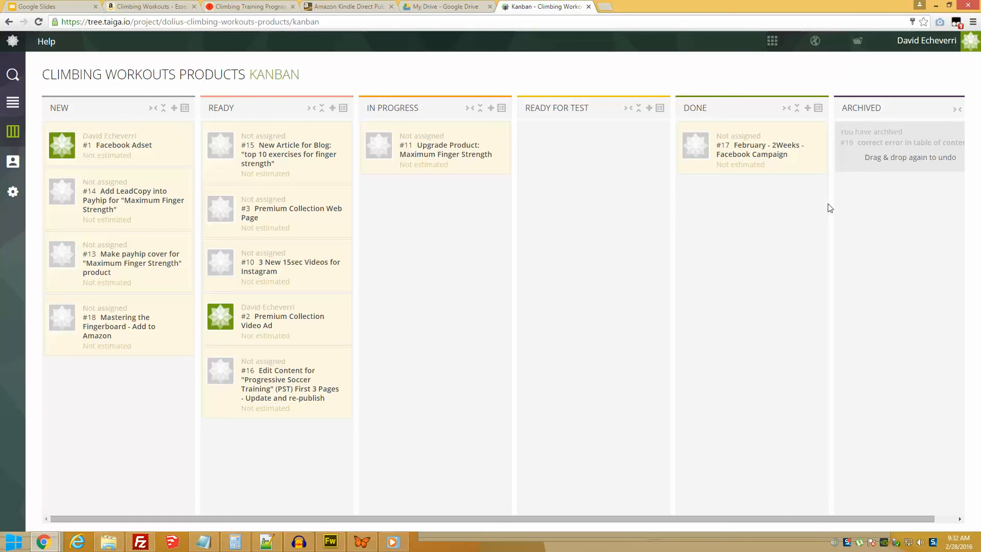
{"action": "mouse_move", "coordinate": [786, 215]}
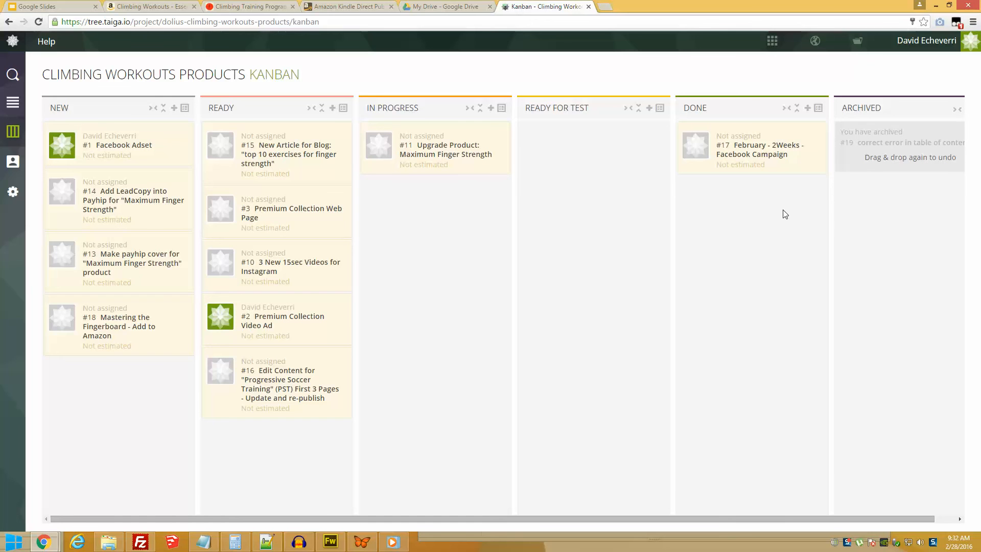
{"action": "mouse_move", "coordinate": [241, 263]}
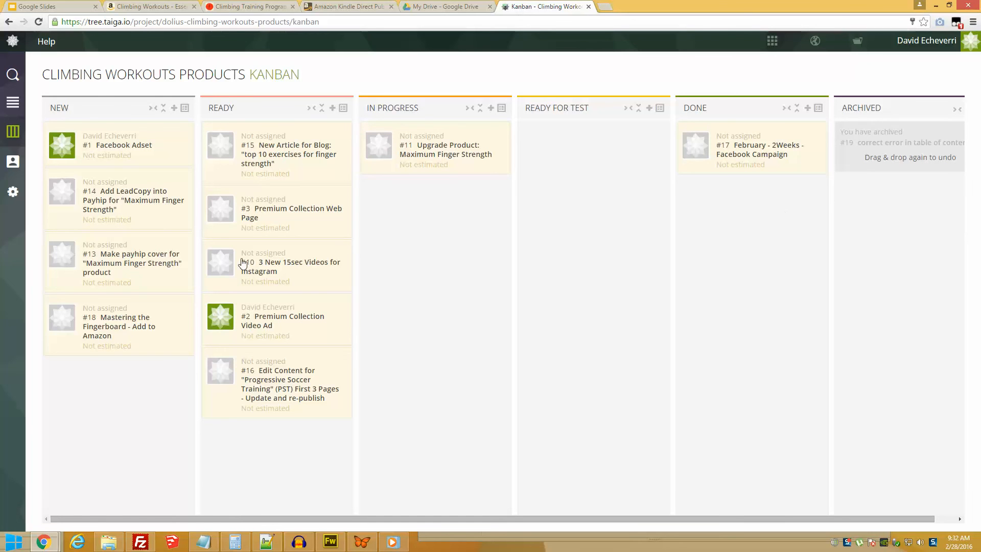
{"action": "mouse_move", "coordinate": [831, 68]}
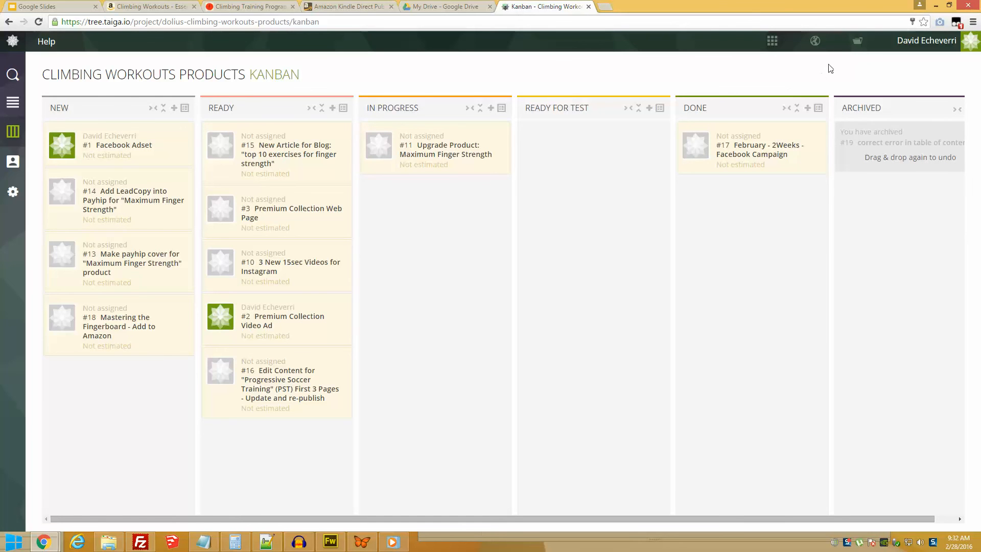
Step: Switch to the Amazon Kindle Products project and show its Kanban board
{"action": "left_click", "coordinate": [856, 41]}
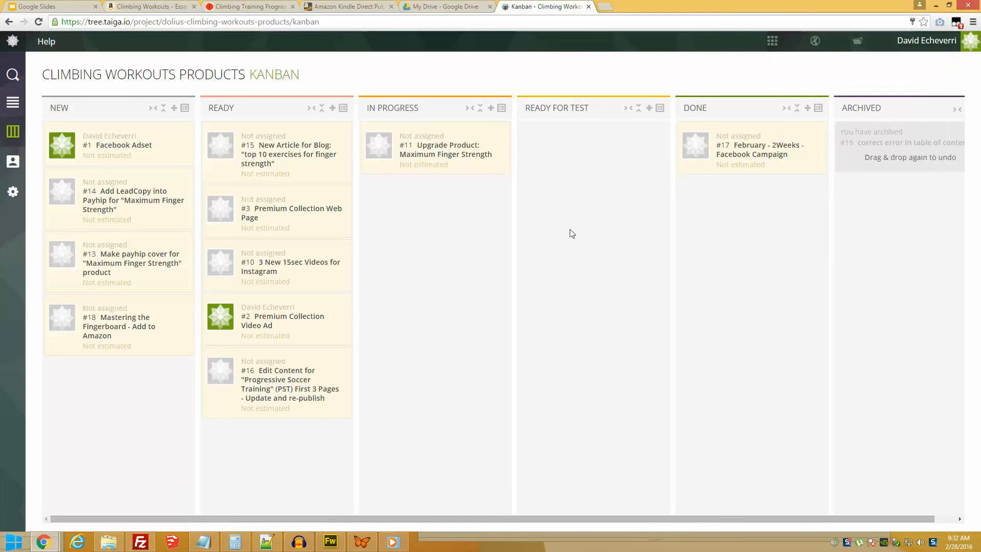
{"action": "left_click", "coordinate": [858, 41]}
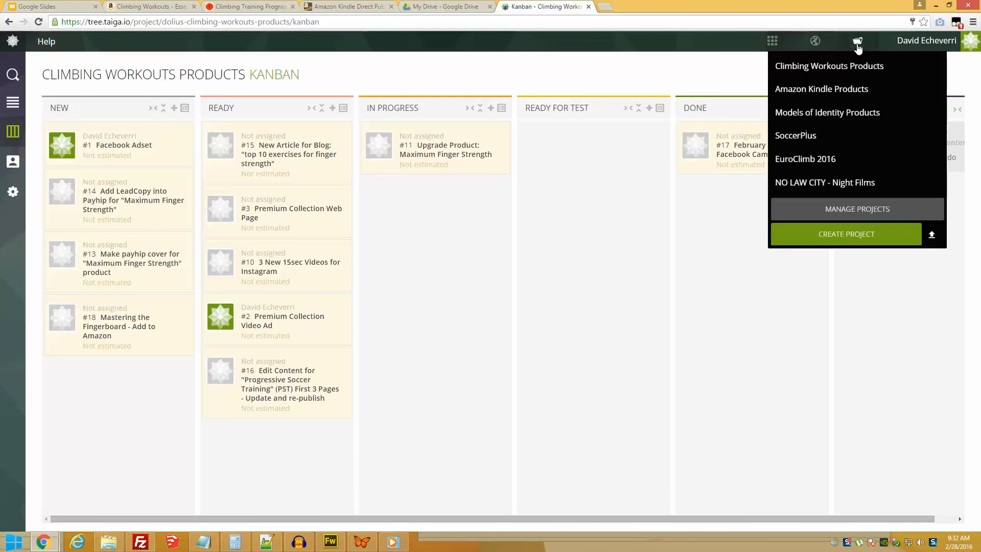
{"action": "left_click", "coordinate": [822, 89]}
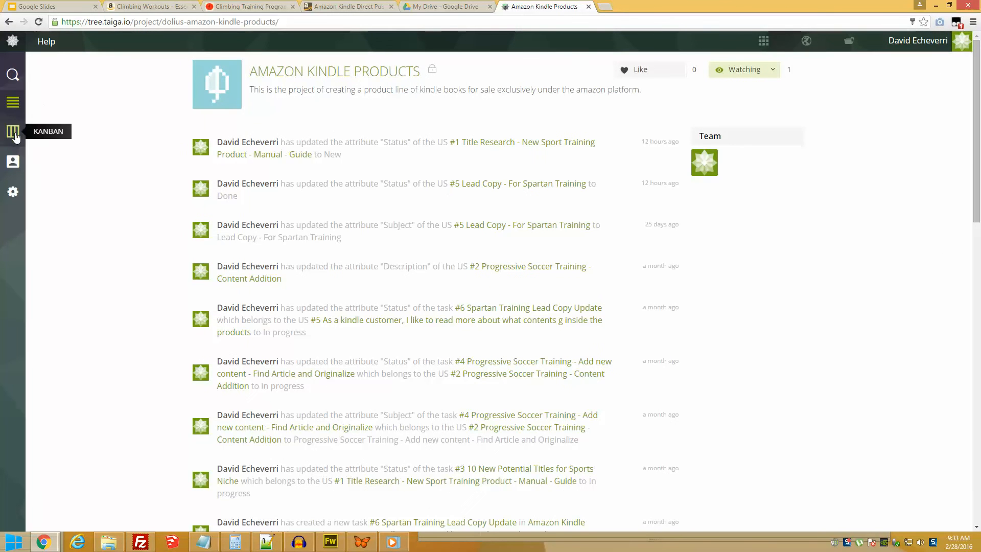
{"action": "left_click", "coordinate": [13, 131]}
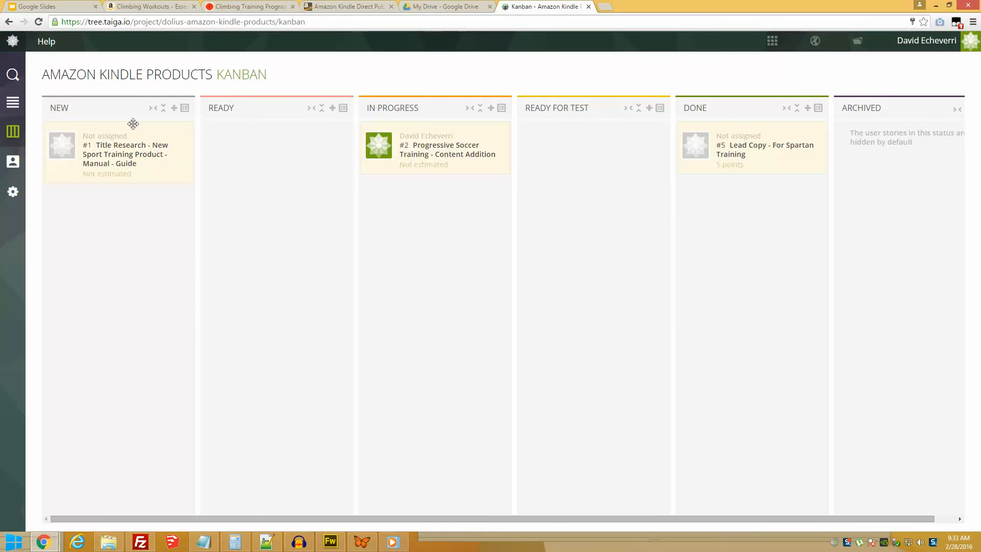
{"action": "mouse_move", "coordinate": [701, 143]}
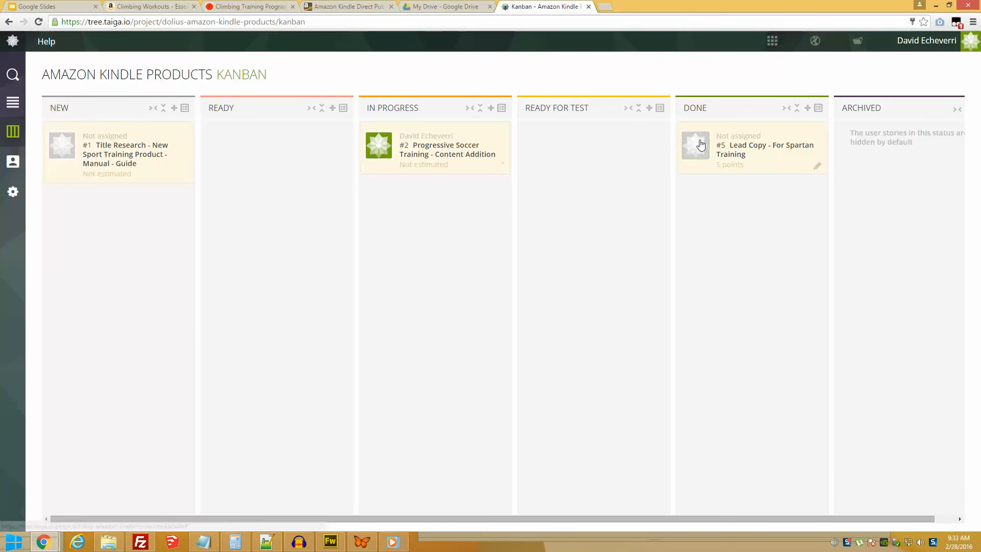
{"action": "left_click", "coordinate": [857, 41]}
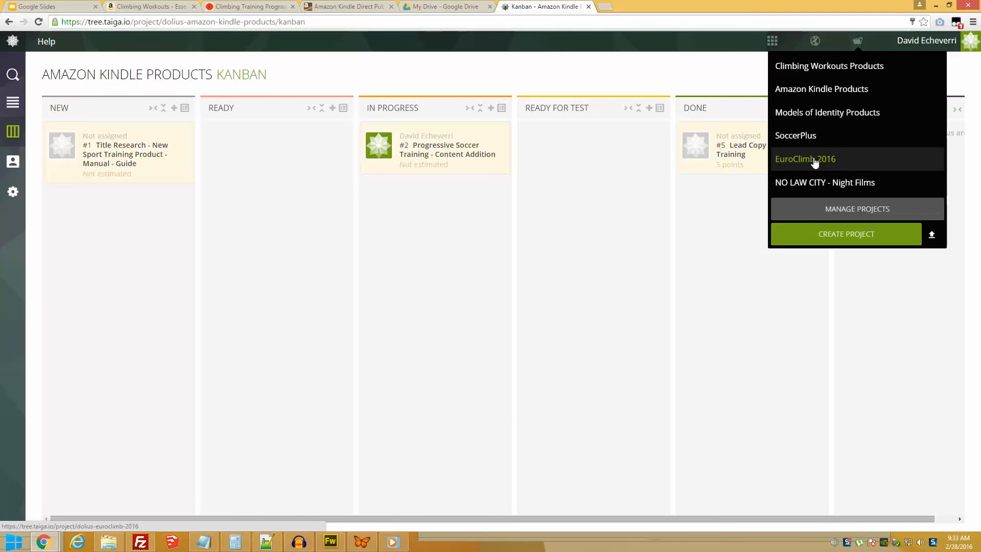
{"action": "mouse_move", "coordinate": [810, 170]}
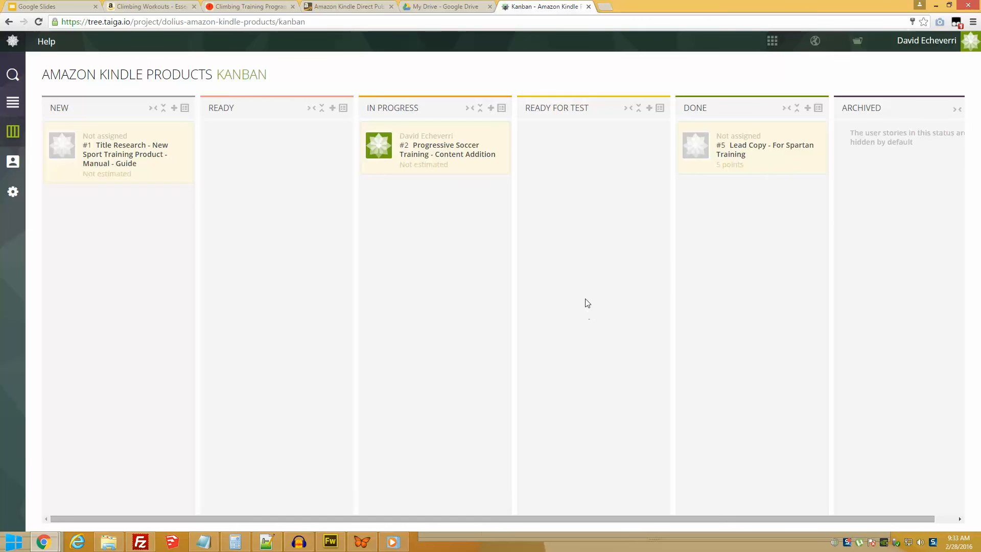
{"action": "mouse_move", "coordinate": [439, 349]}
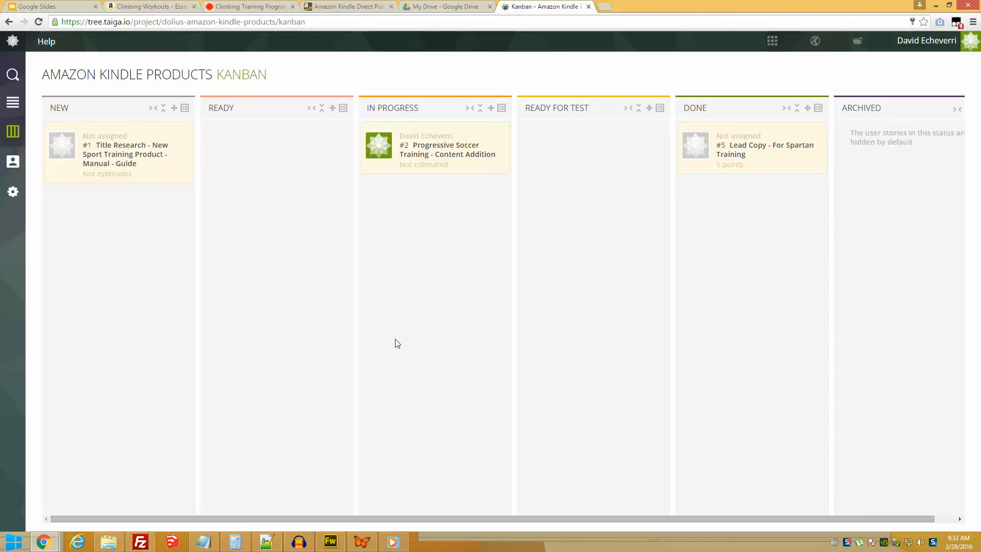
{"action": "mouse_move", "coordinate": [379, 337]}
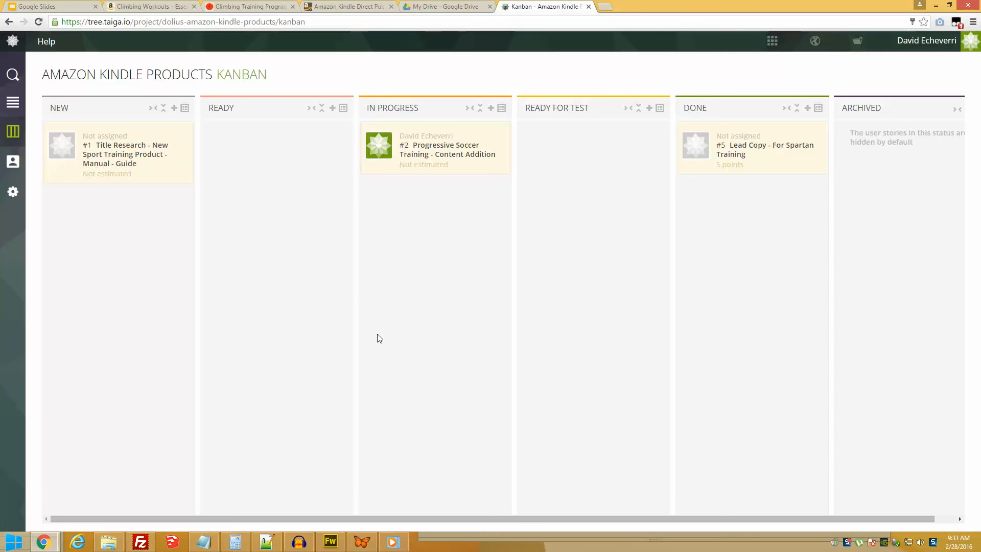
{"action": "mouse_move", "coordinate": [383, 335]}
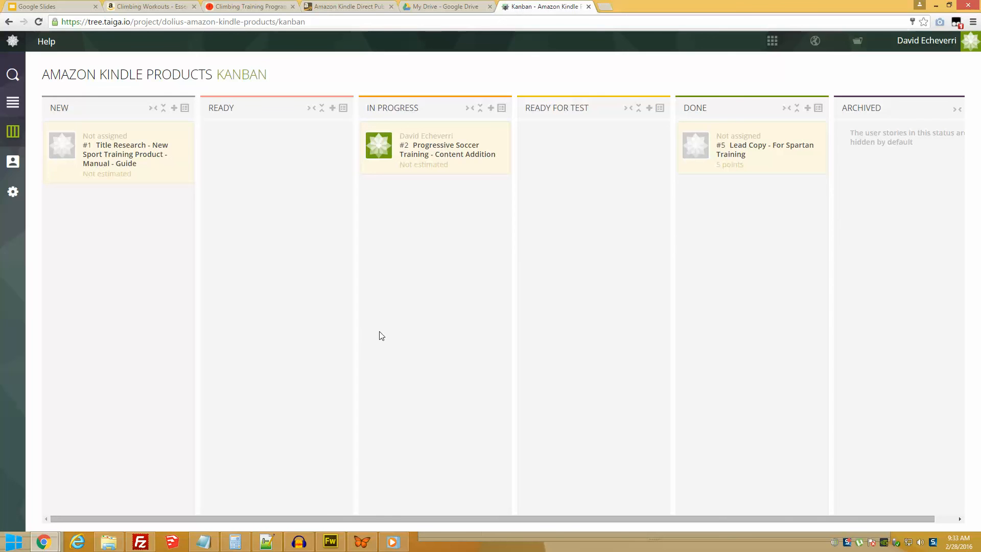
{"action": "mouse_move", "coordinate": [364, 221]}
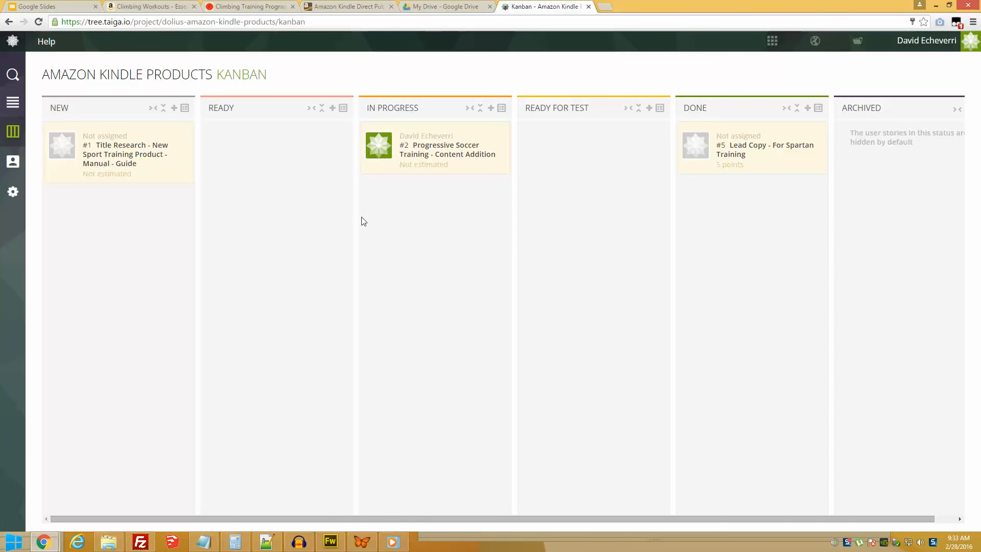
{"action": "mouse_move", "coordinate": [358, 215]}
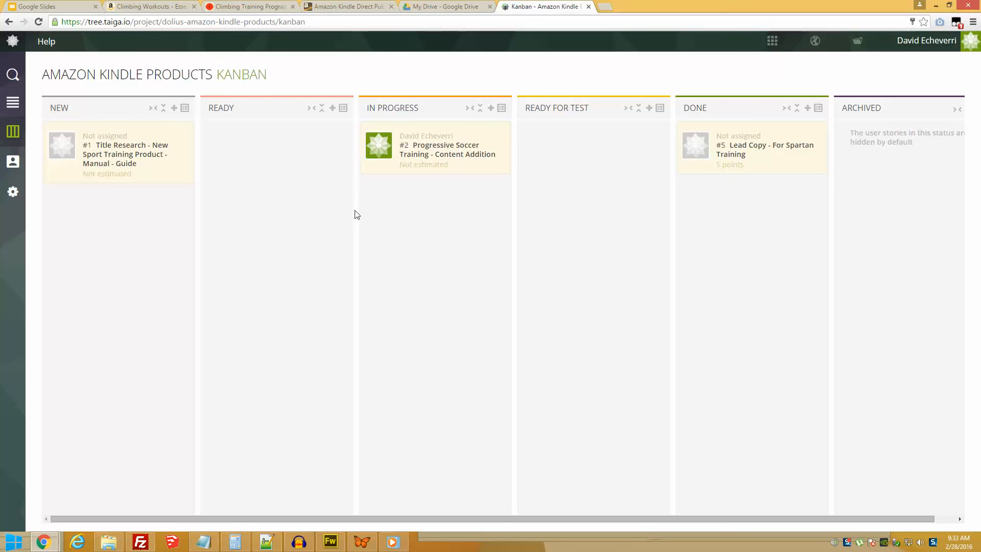
{"action": "mouse_move", "coordinate": [354, 213]}
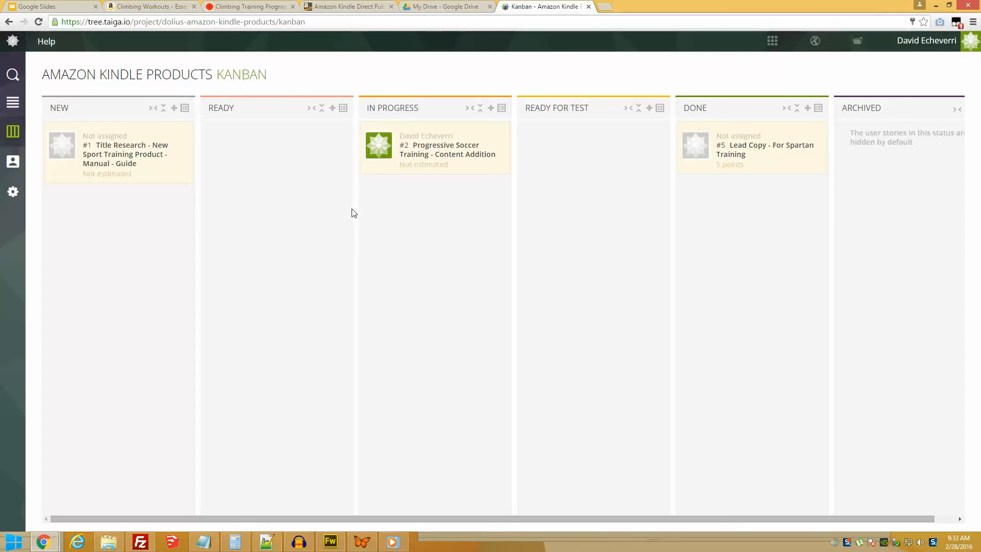
{"action": "mouse_move", "coordinate": [378, 223]}
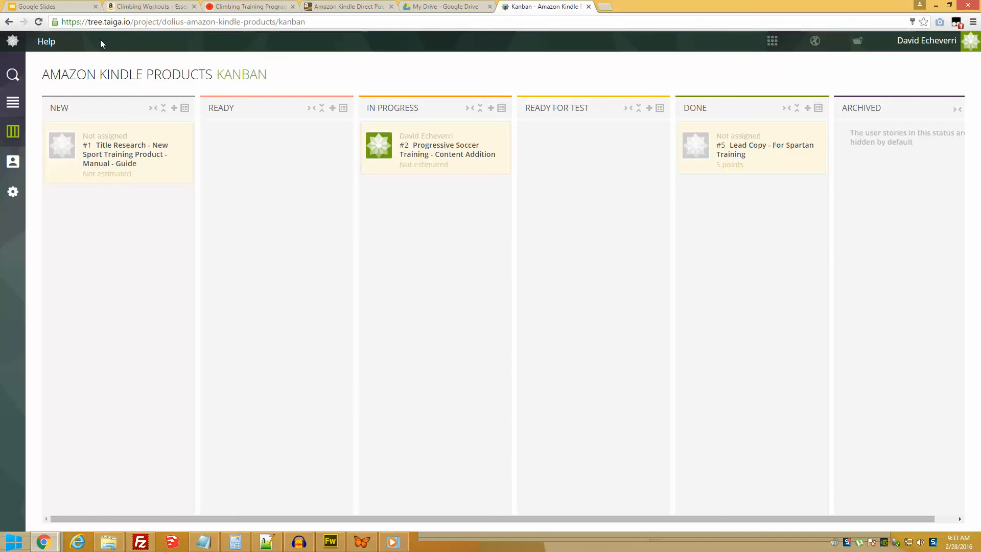
{"action": "mouse_move", "coordinate": [710, 425]}
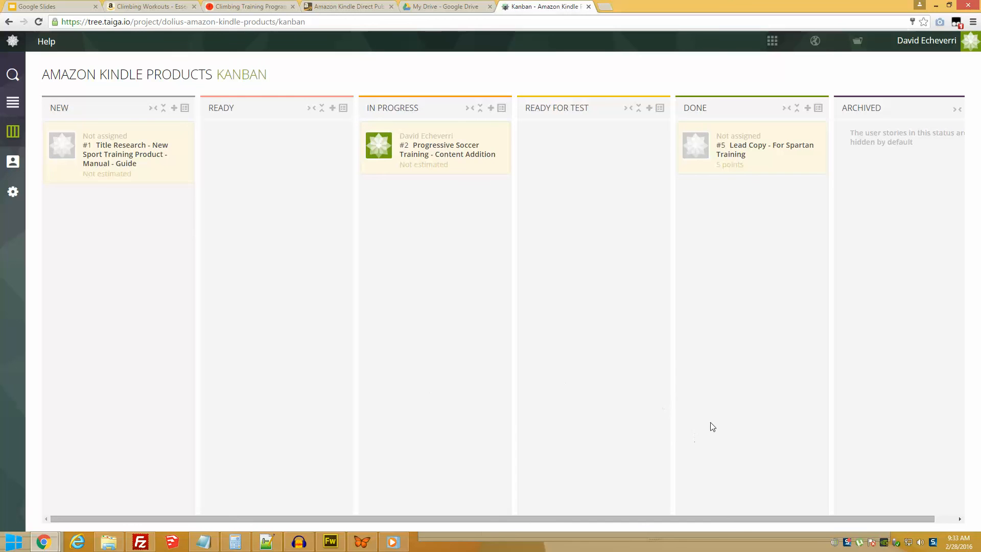
{"action": "mouse_move", "coordinate": [753, 425]}
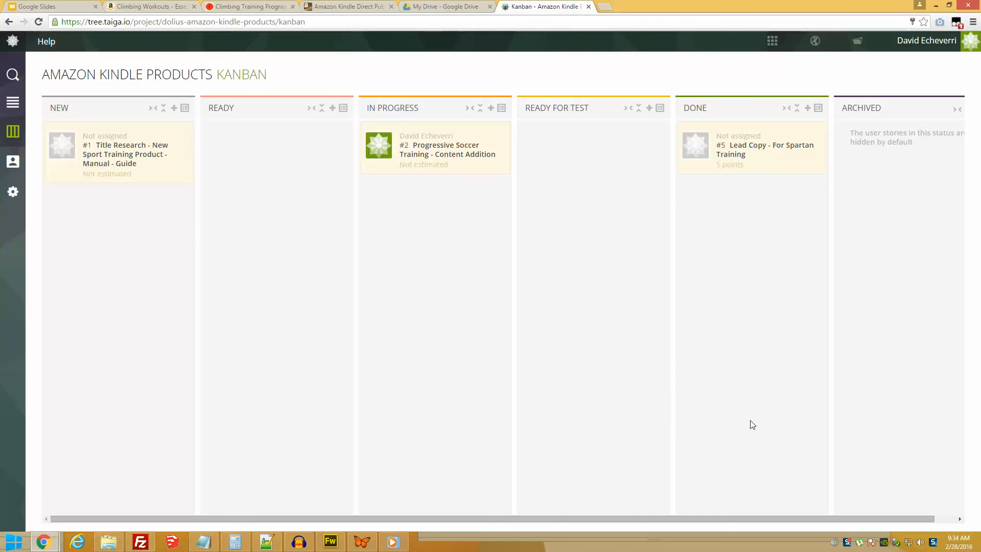